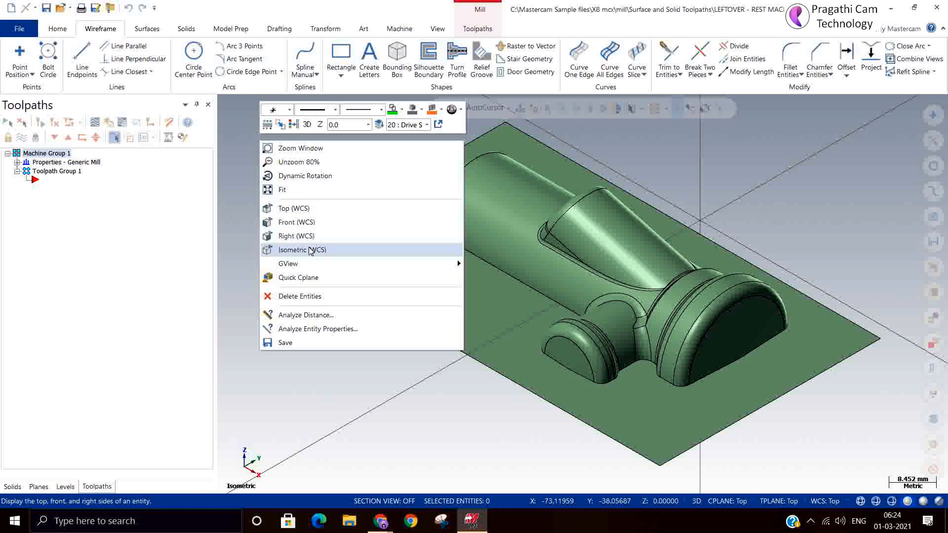
Step: Switch the graphics view to show the part in Isometric (WCS)
{"action": "left_click", "coordinate": [301, 249]}
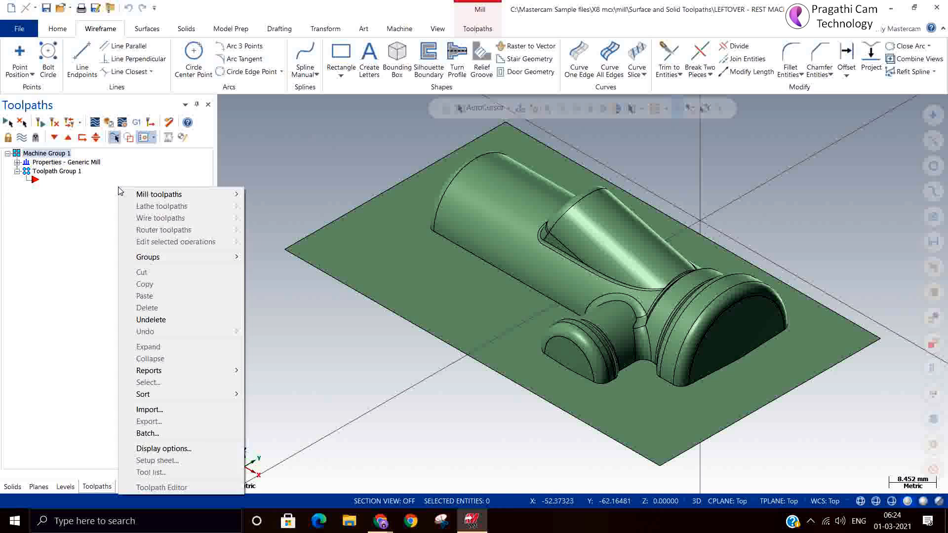
{"action": "mouse_move", "coordinate": [159, 194]}
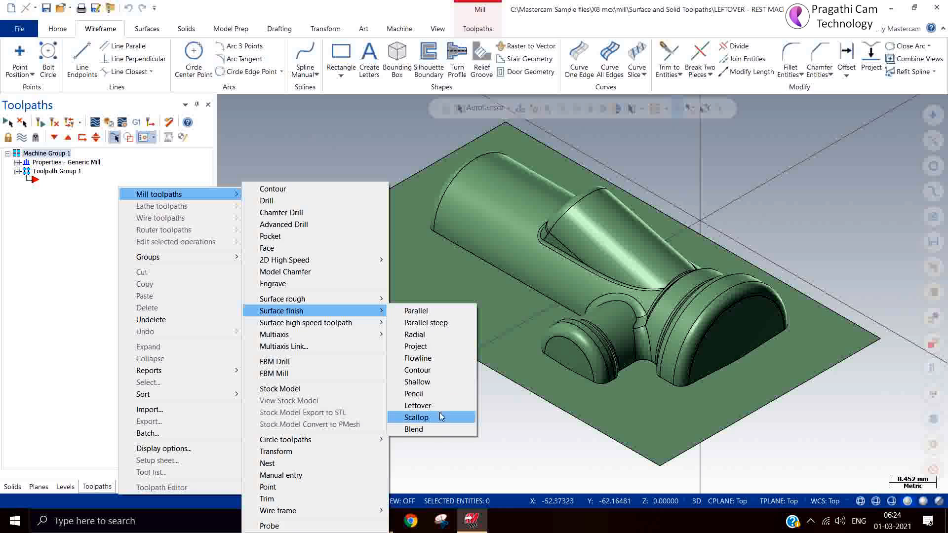
Step: Start a Surface Finish Leftover toolpath and finish picking the solid's 34 faces
{"action": "left_click", "coordinate": [417, 406]}
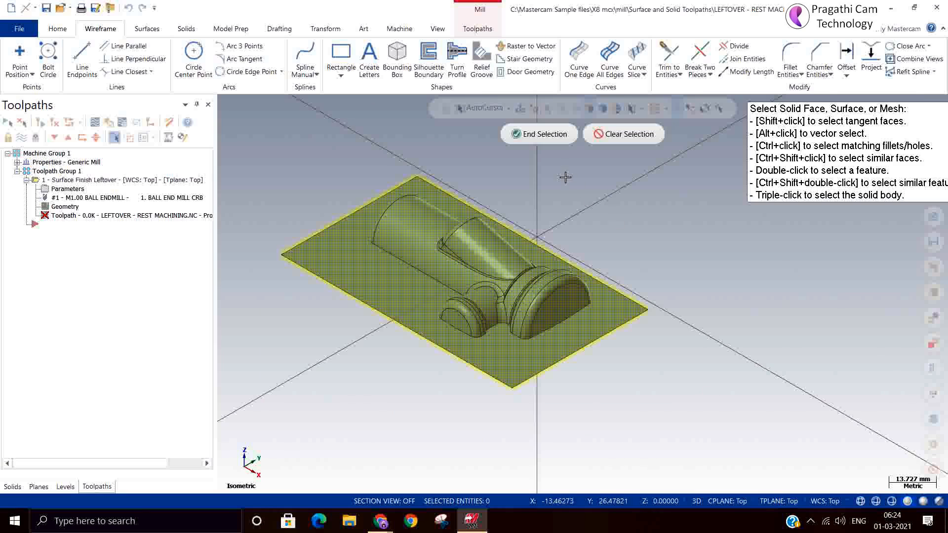
{"action": "left_click", "coordinate": [538, 133]}
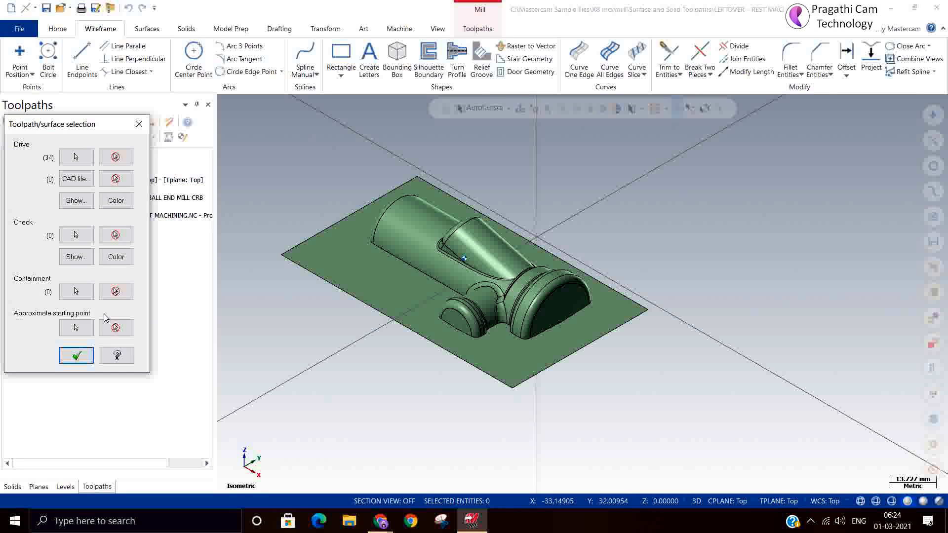
Step: Accept the 34 drive surfaces and delete the toolpath's existing ball end mill
{"action": "left_click", "coordinate": [76, 355]}
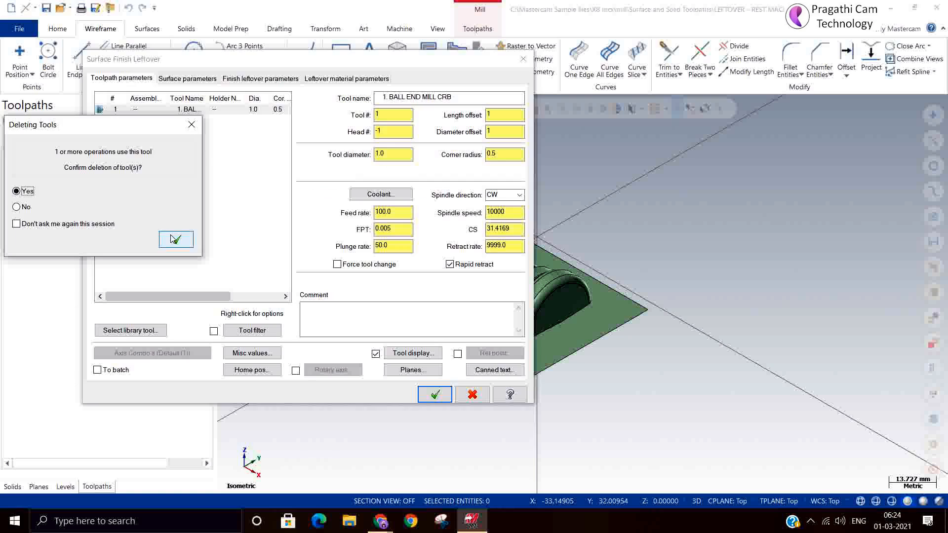
{"action": "left_click", "coordinate": [175, 240]}
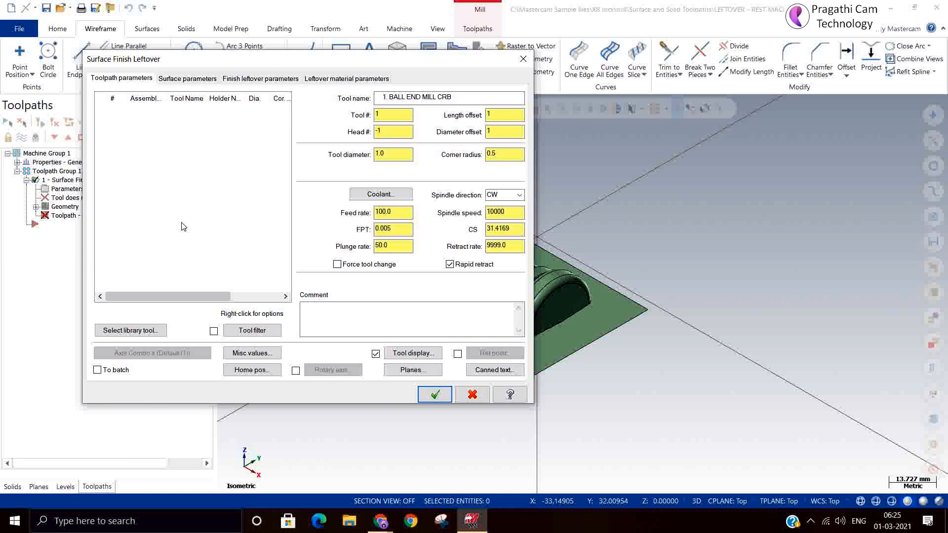
{"action": "mouse_move", "coordinate": [179, 258]}
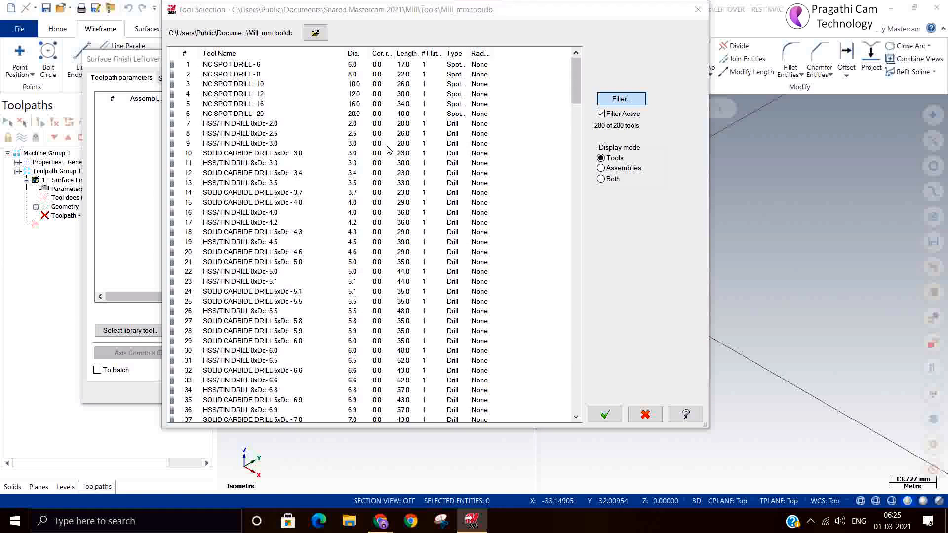
Step: Filter the tool list to ball-nose tools and choose BALL-NOSE END MILL - 3
{"action": "left_click", "coordinate": [620, 99]}
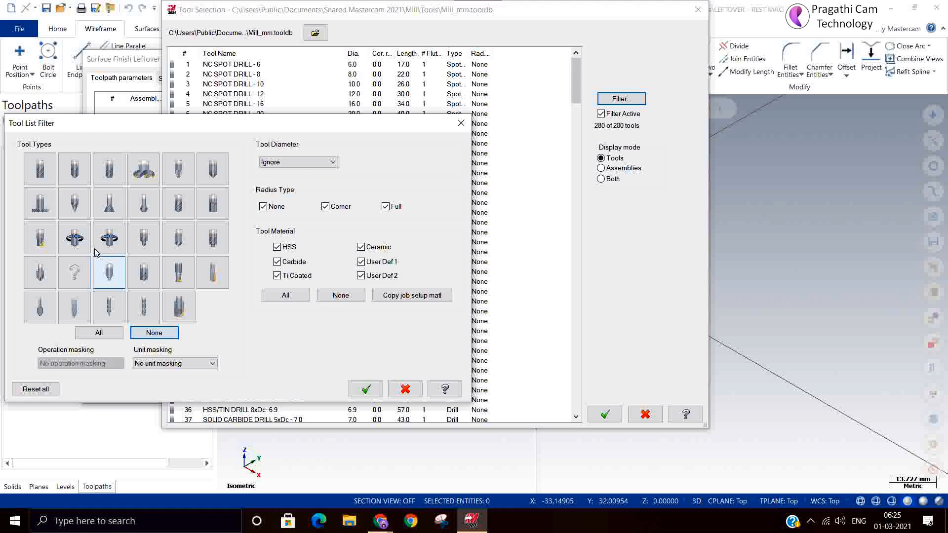
{"action": "left_click", "coordinate": [73, 169]}
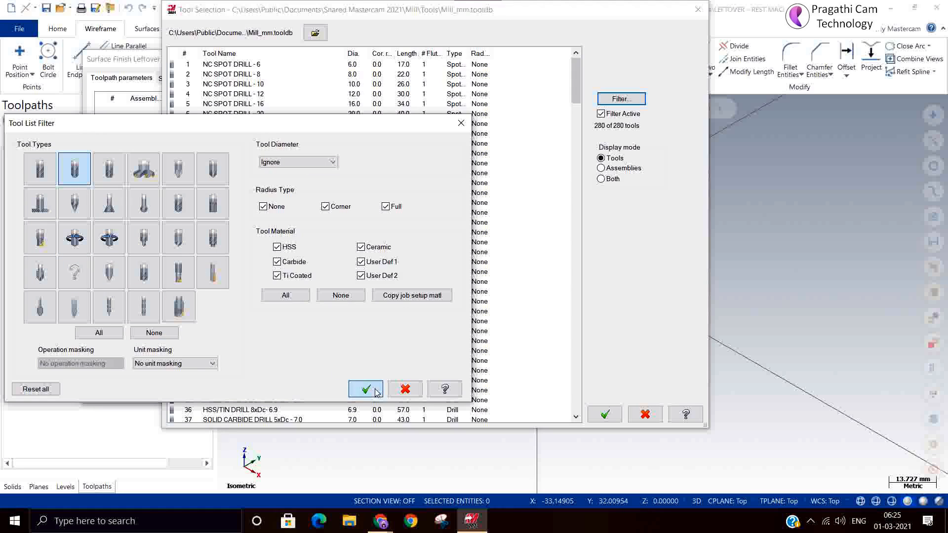
{"action": "left_click", "coordinate": [365, 389]}
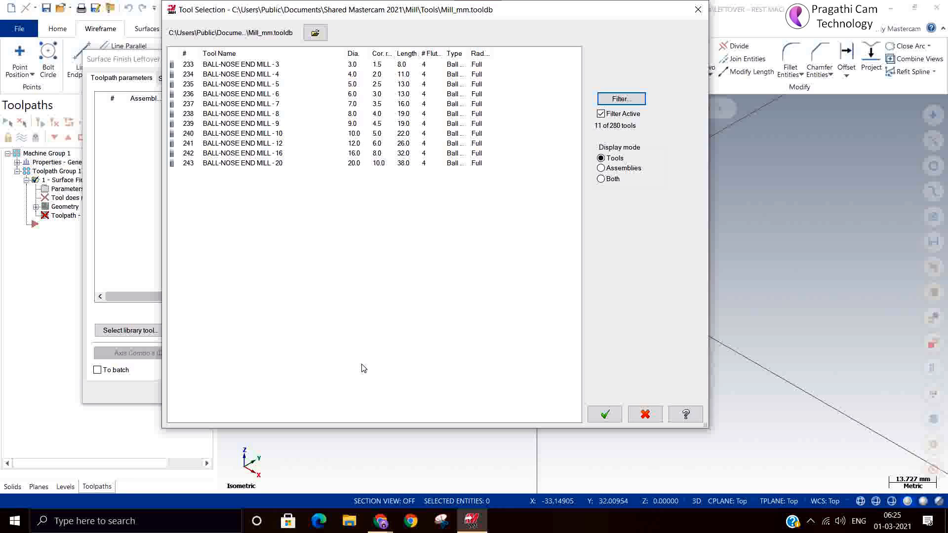
{"action": "mouse_move", "coordinate": [277, 185]}
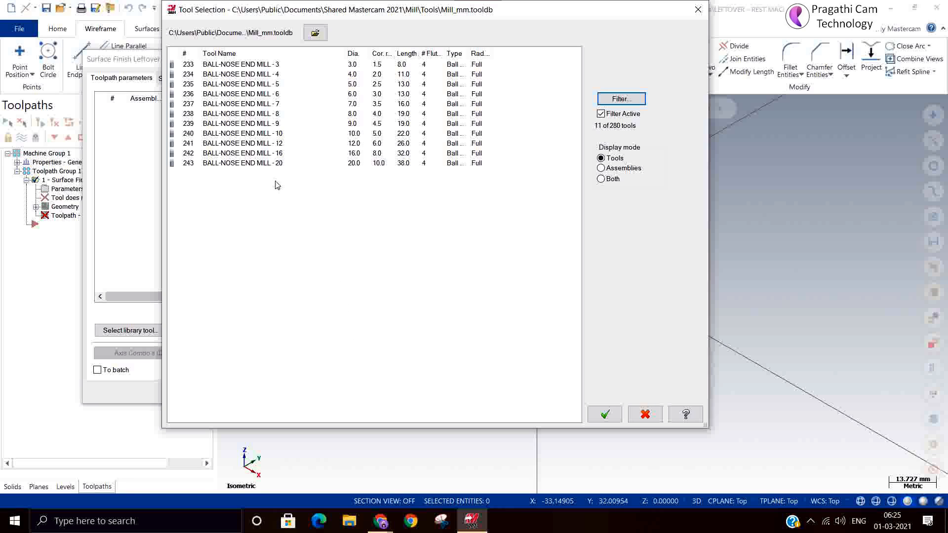
{"action": "left_click", "coordinate": [242, 64]}
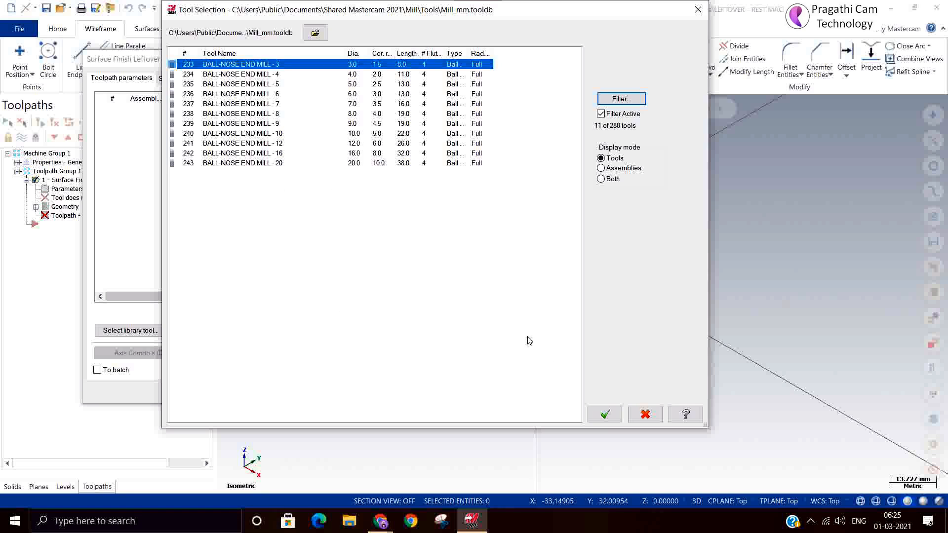
{"action": "left_click", "coordinate": [604, 414]}
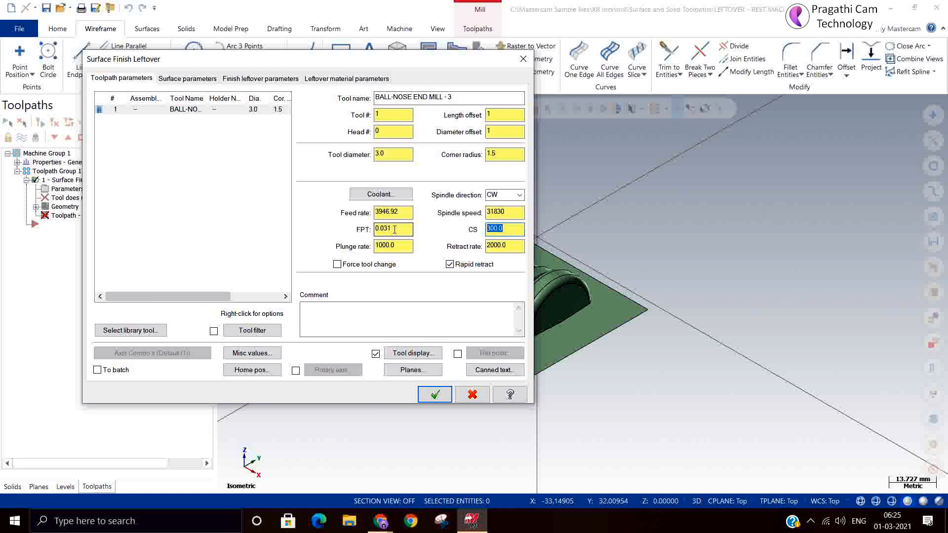
Step: Set feed per tooth 0.075 and plunge rate 500, then view the Finish leftover parameters
{"action": "left_click", "coordinate": [391, 229]}
{"action": "type", "text": "0.1"}
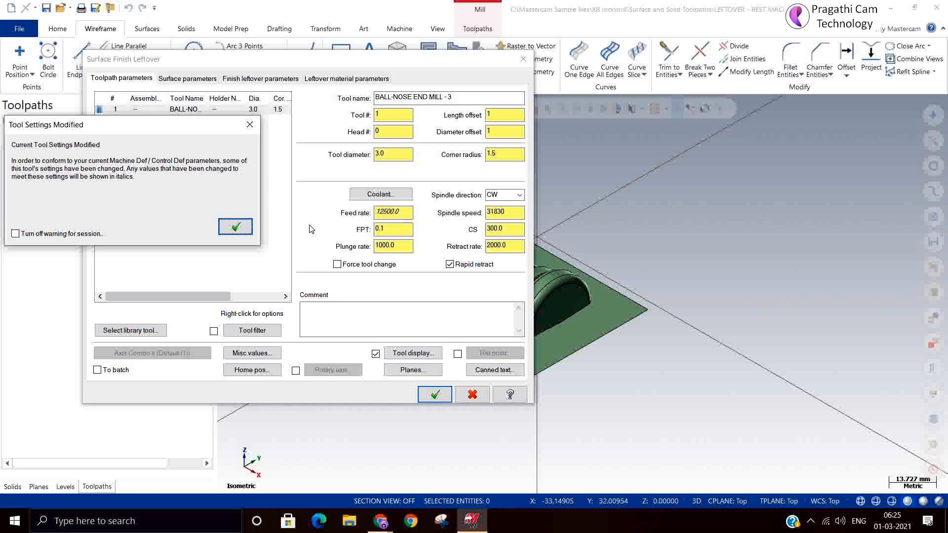
{"action": "mouse_move", "coordinate": [204, 228]}
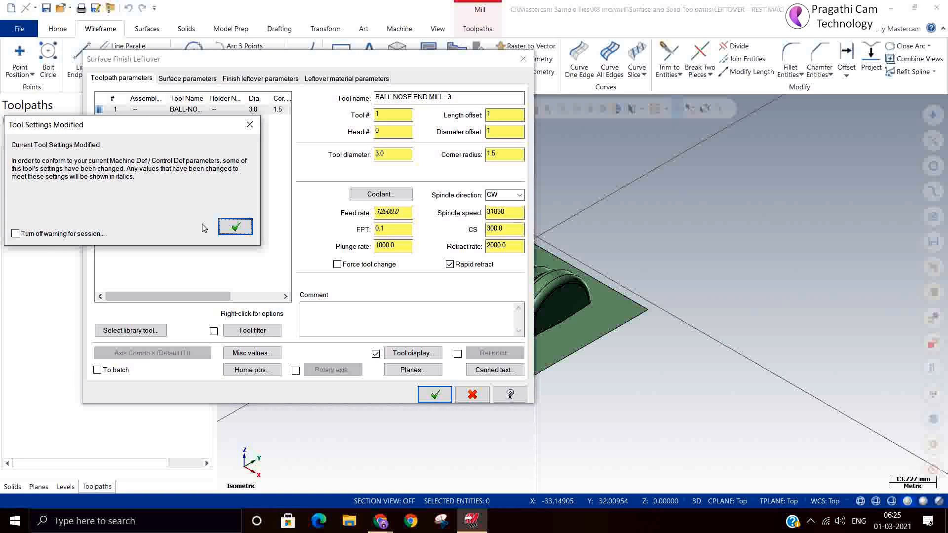
{"action": "left_click", "coordinate": [235, 226]}
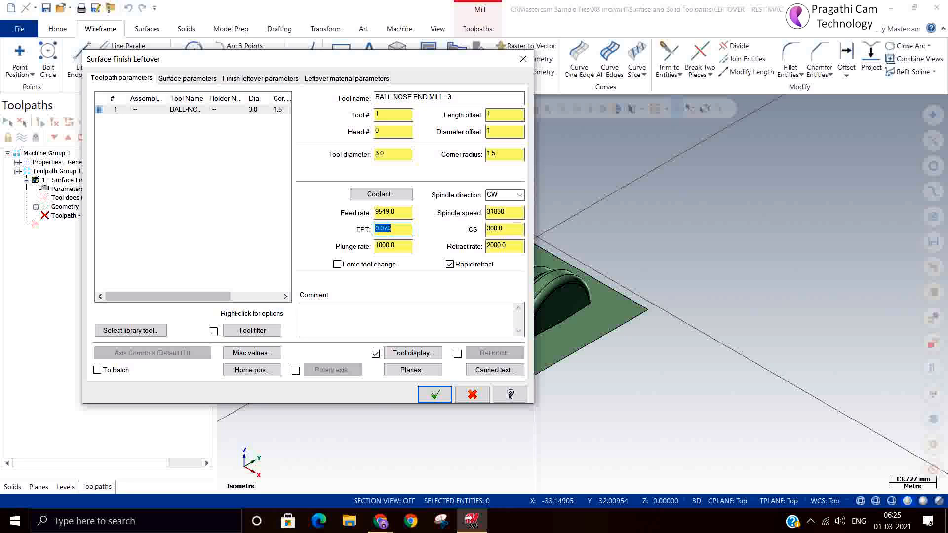
{"action": "left_click", "coordinate": [503, 228]}
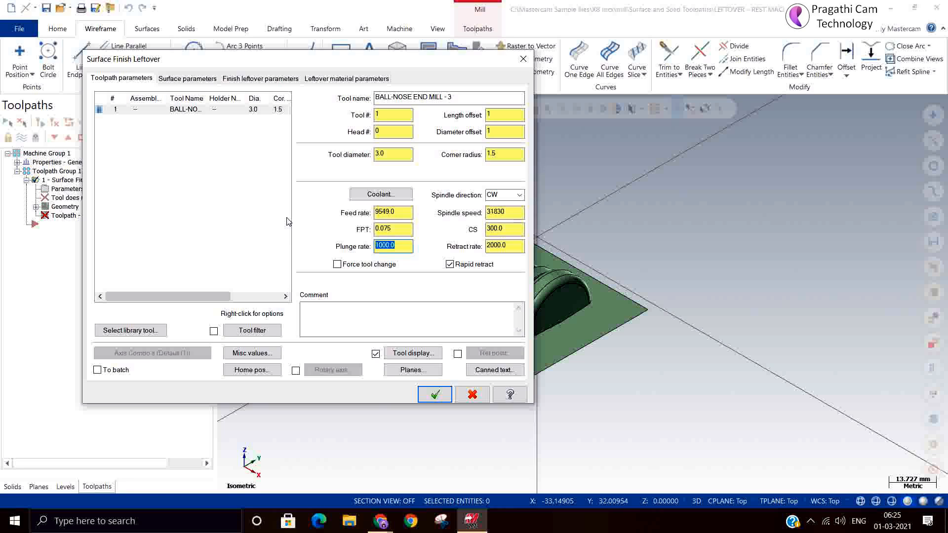
{"action": "type", "text": "500"}
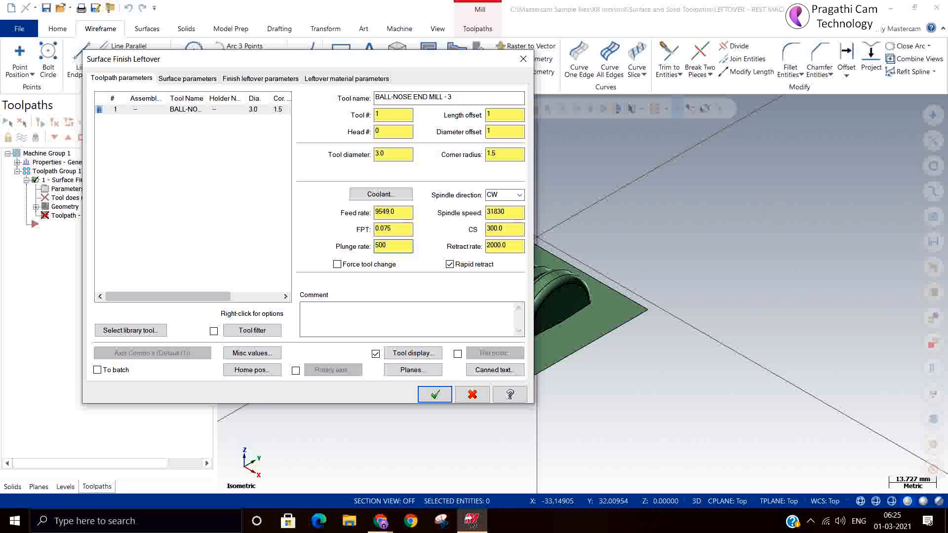
{"action": "left_click", "coordinate": [188, 78]}
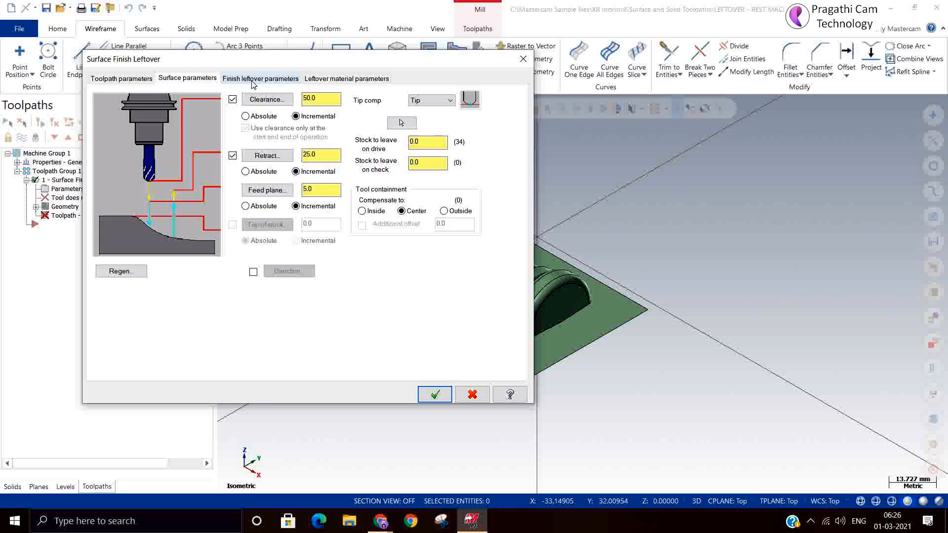
{"action": "left_click", "coordinate": [260, 78]}
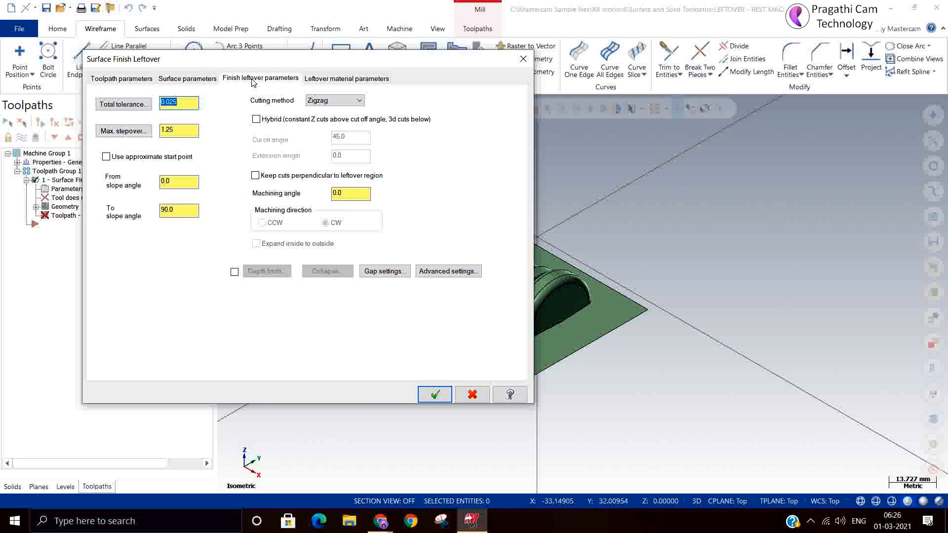
Step: Enter 0.2 as the maximum stepover in the finish leftover settings
{"action": "left_click", "coordinate": [178, 130]}
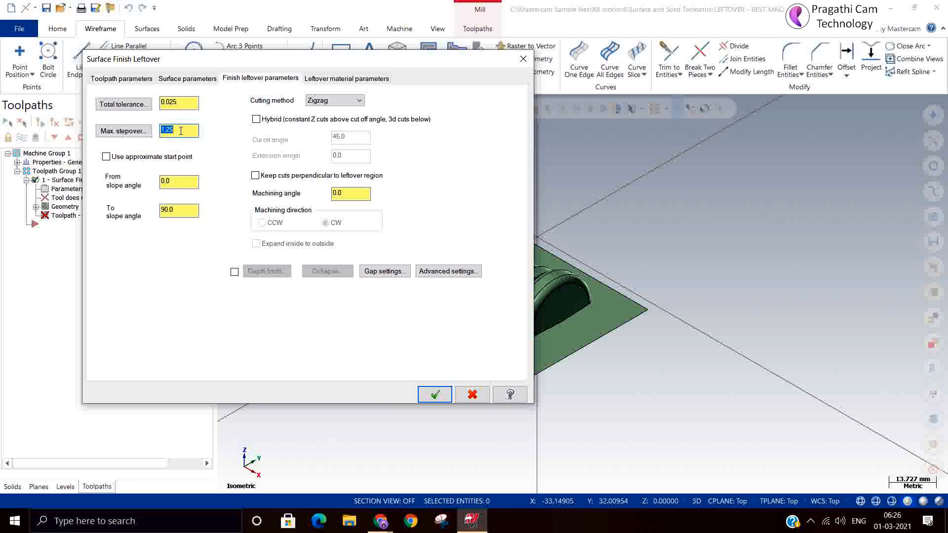
{"action": "type", "text": "0.2"}
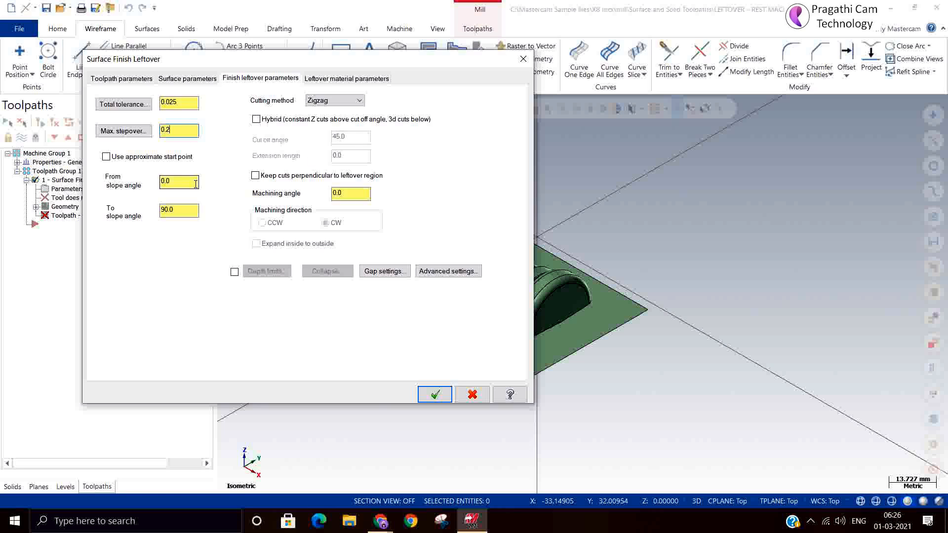
{"action": "left_click", "coordinate": [179, 210]}
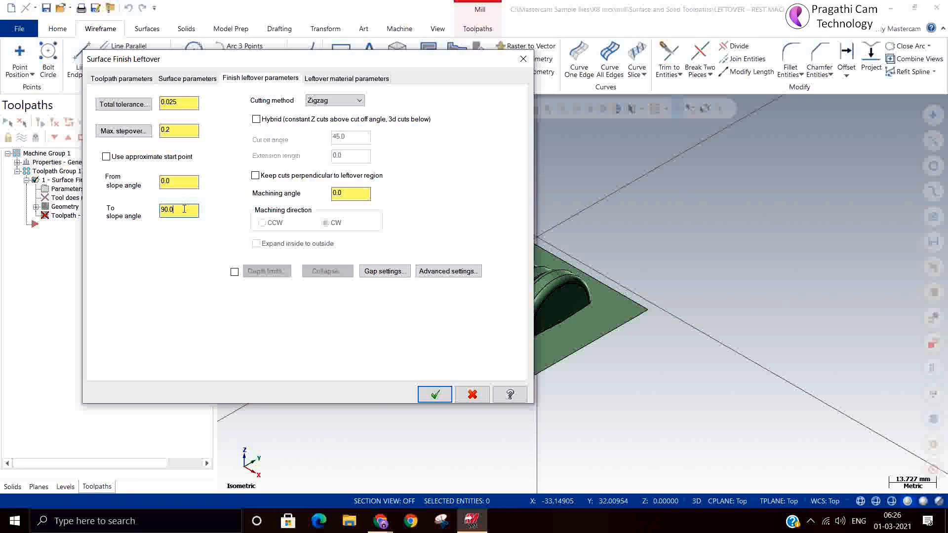
Step: Choose Zigzag cutting, briefly enabling Hybrid to view its options, then disabling it
{"action": "left_click", "coordinate": [358, 100]}
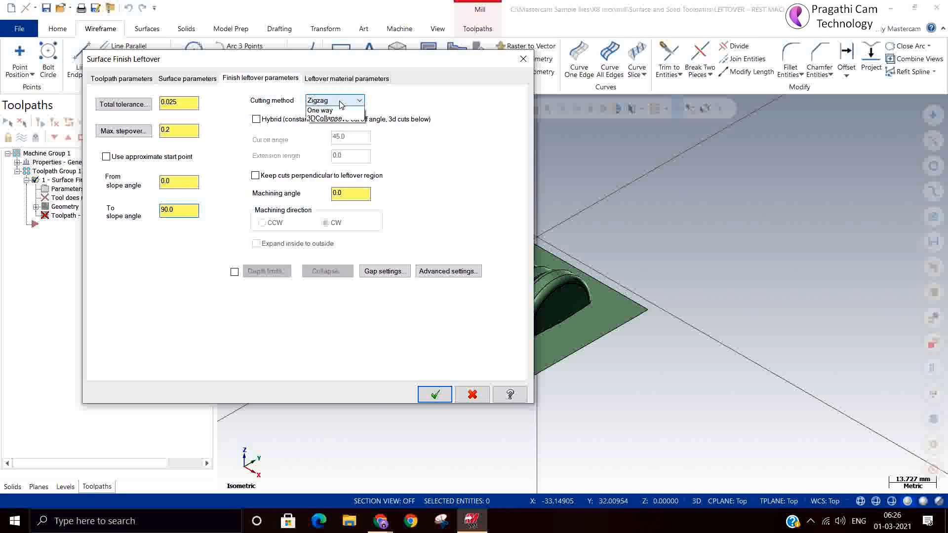
{"action": "mouse_move", "coordinate": [334, 127]}
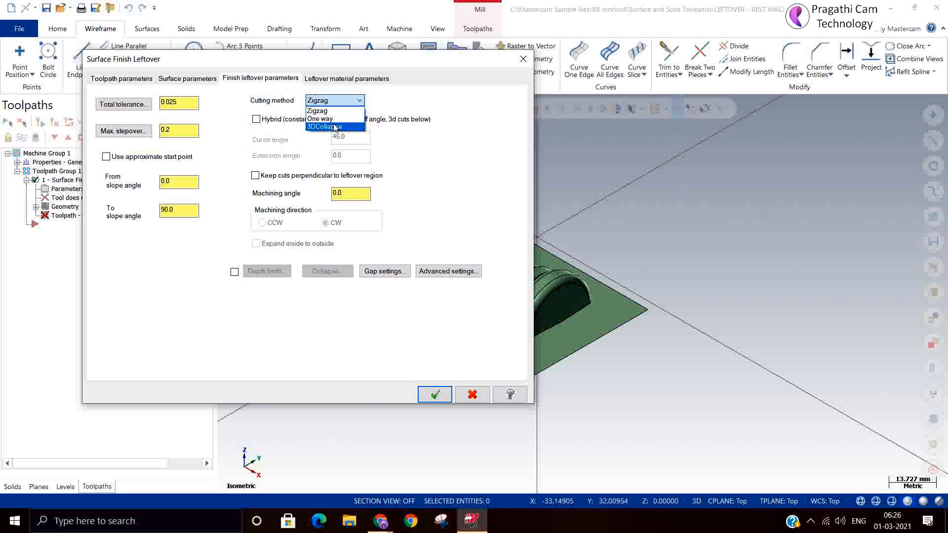
{"action": "left_click", "coordinate": [325, 127]}
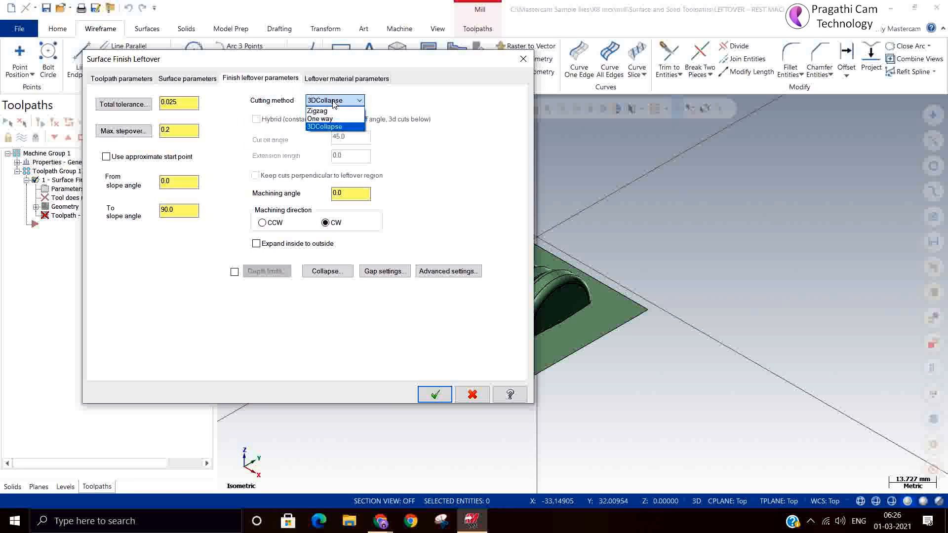
{"action": "left_click", "coordinate": [316, 110]}
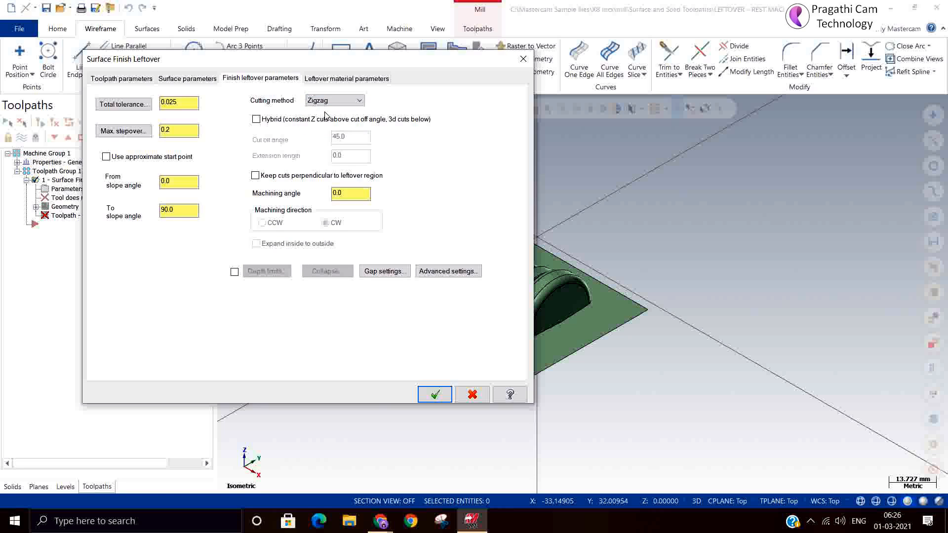
{"action": "left_click", "coordinate": [255, 119]}
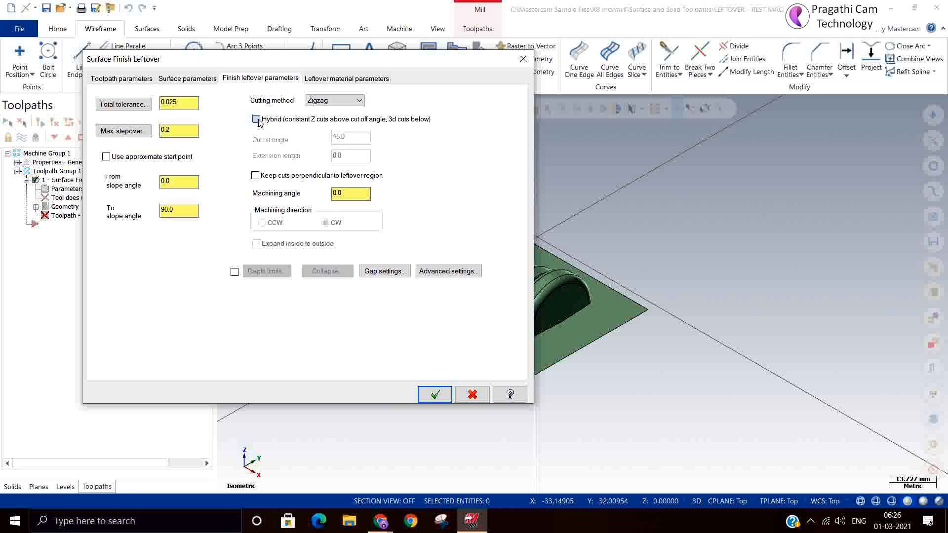
{"action": "left_click", "coordinate": [255, 119]}
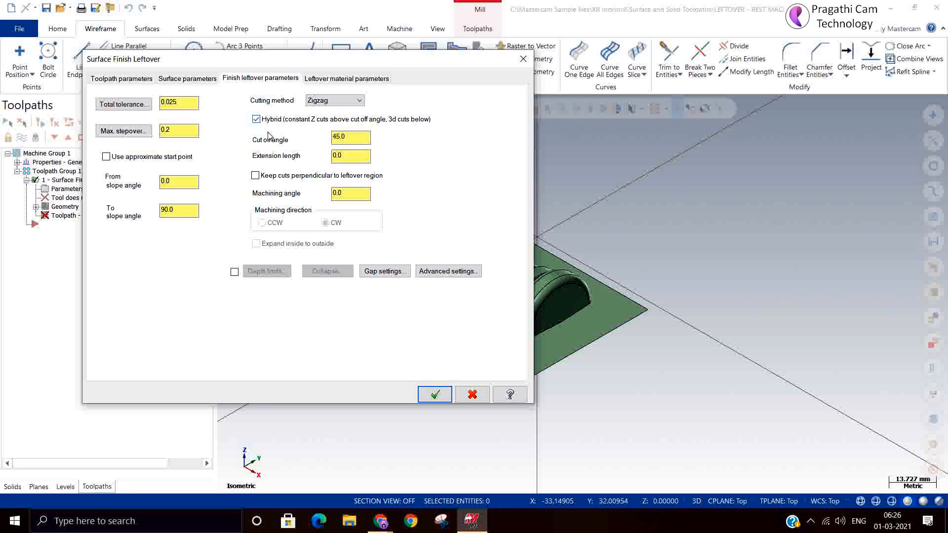
{"action": "mouse_move", "coordinate": [285, 162]}
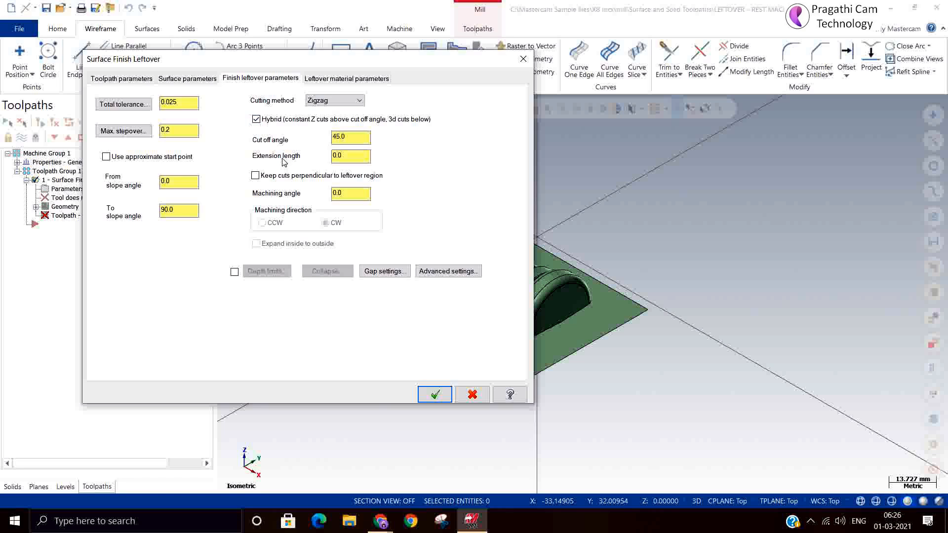
{"action": "left_click", "coordinate": [350, 156]}
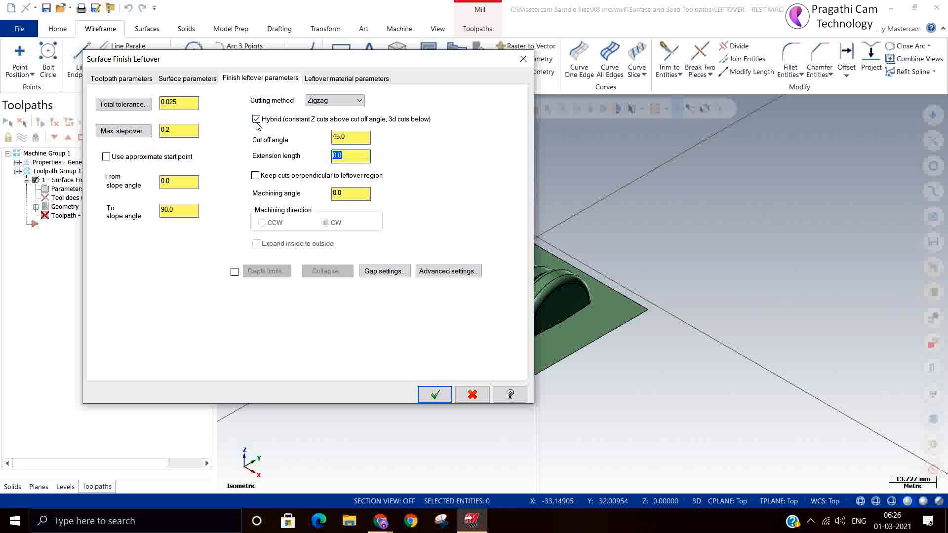
{"action": "left_click", "coordinate": [255, 119]}
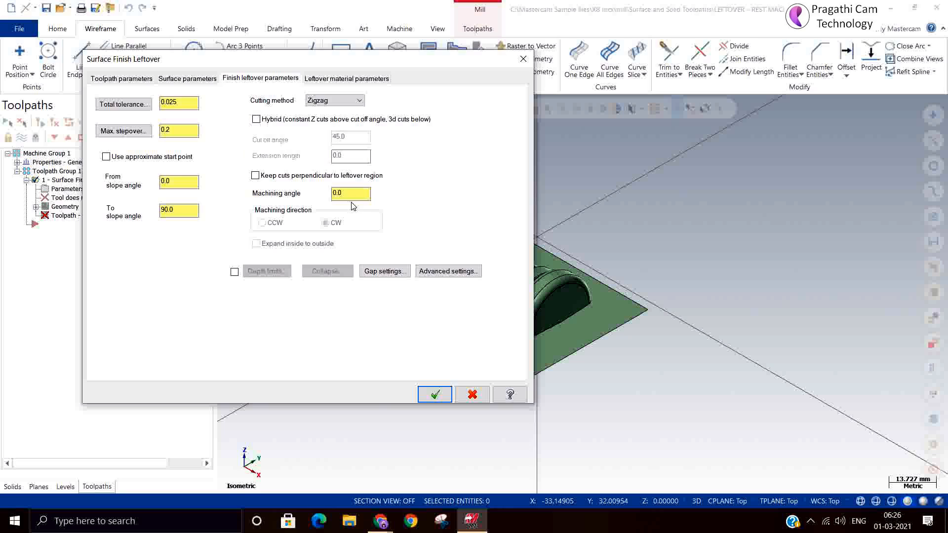
{"action": "left_click", "coordinate": [350, 193]}
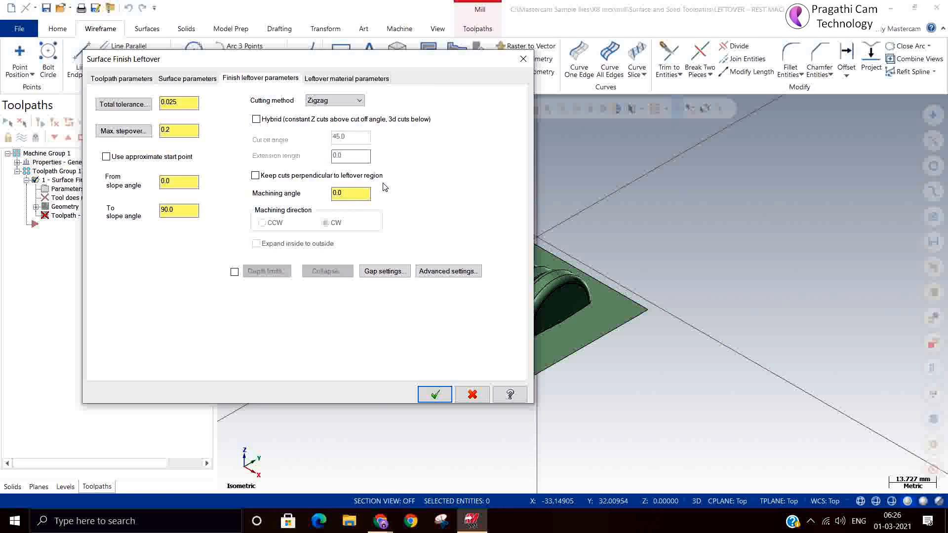
{"action": "mouse_move", "coordinate": [275, 211]}
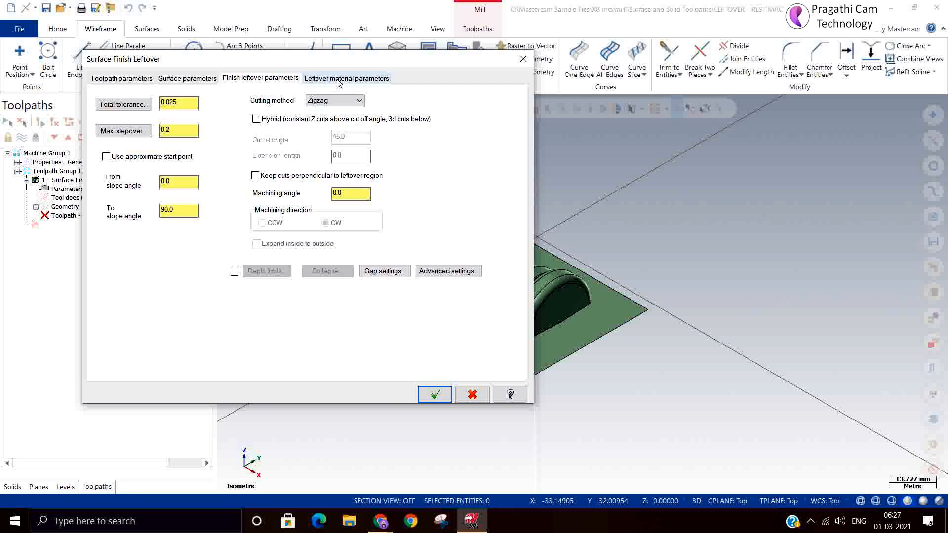
Step: On the Leftover material parameters tab, change the overlap distance to 1
{"action": "left_click", "coordinate": [346, 78]}
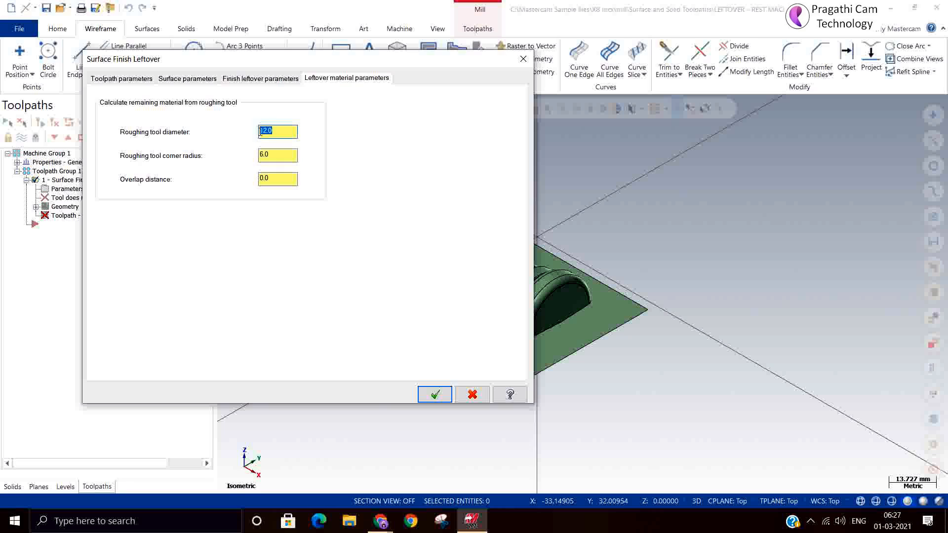
{"action": "left_click", "coordinate": [277, 132]}
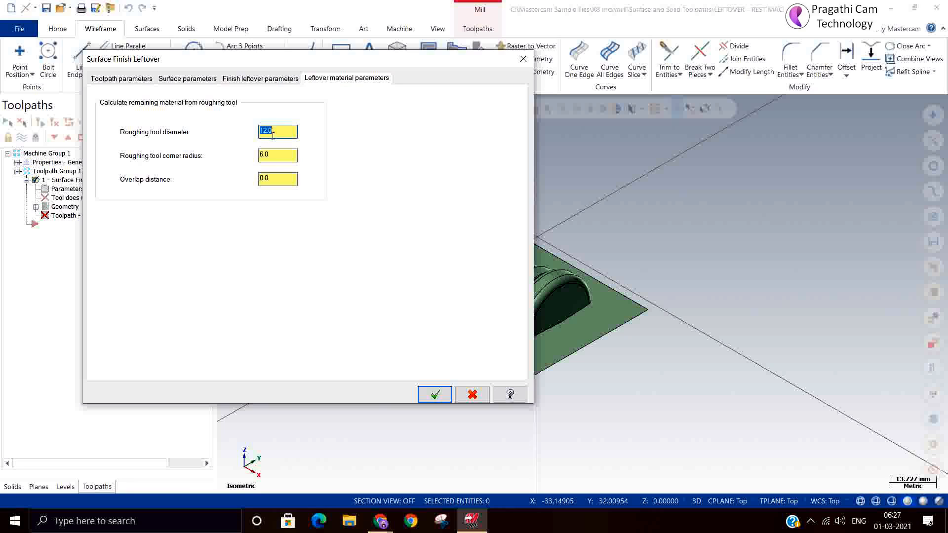
{"action": "left_click", "coordinate": [277, 155]}
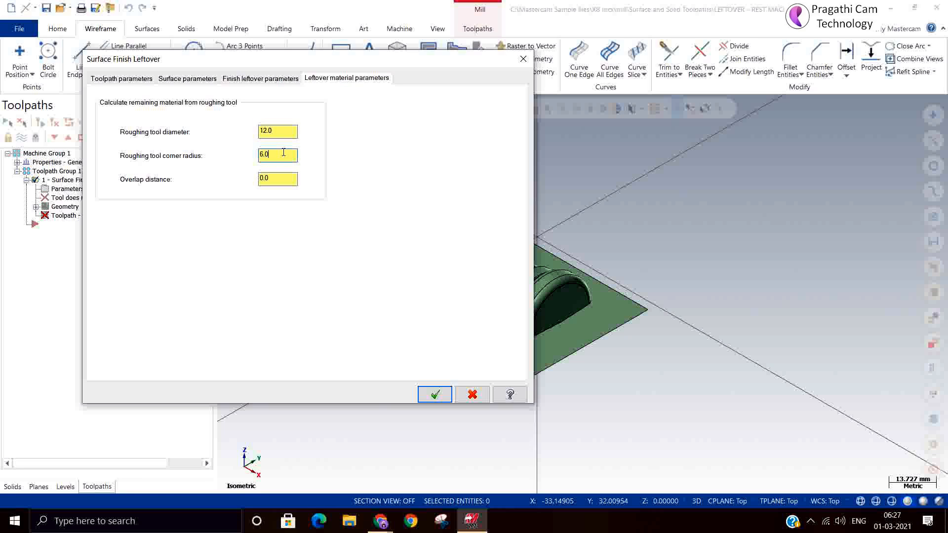
{"action": "left_click", "coordinate": [277, 179]}
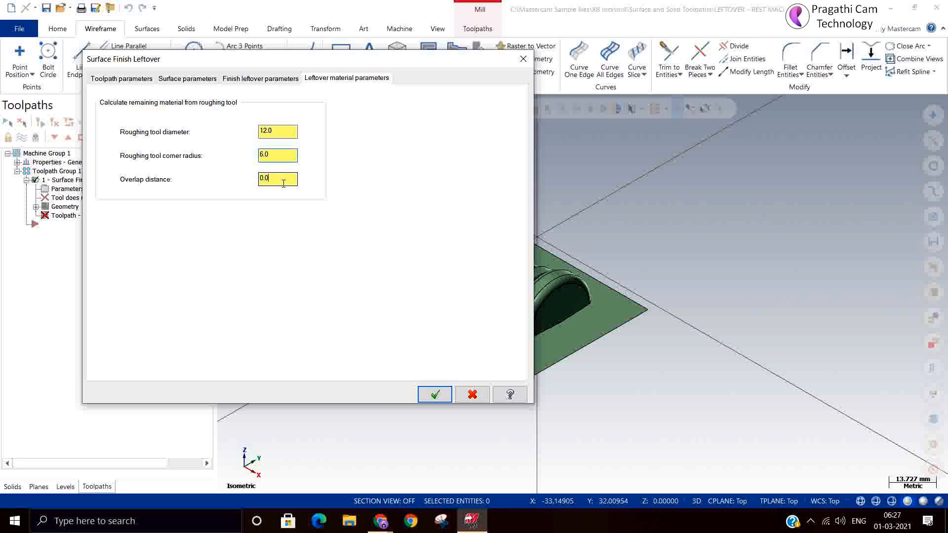
{"action": "type", "text": "1"}
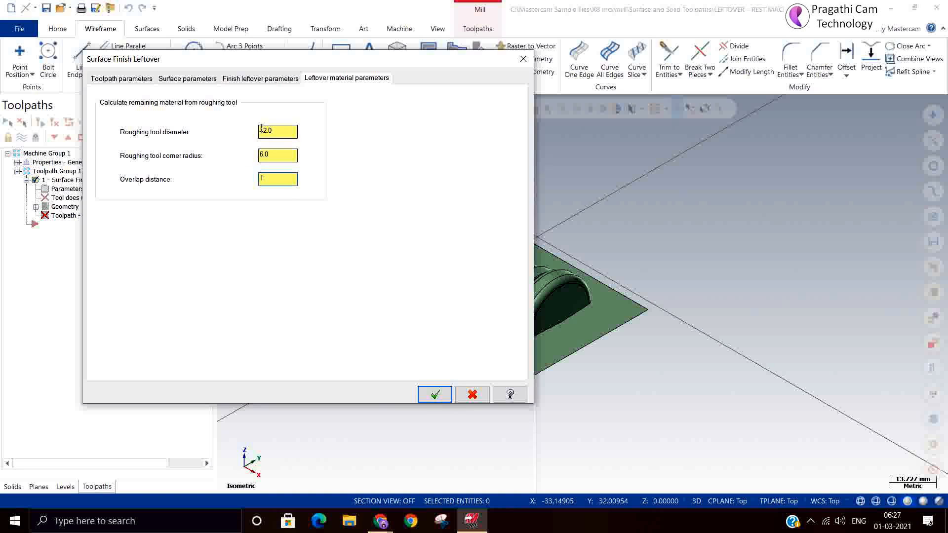
{"action": "left_click", "coordinate": [121, 78]}
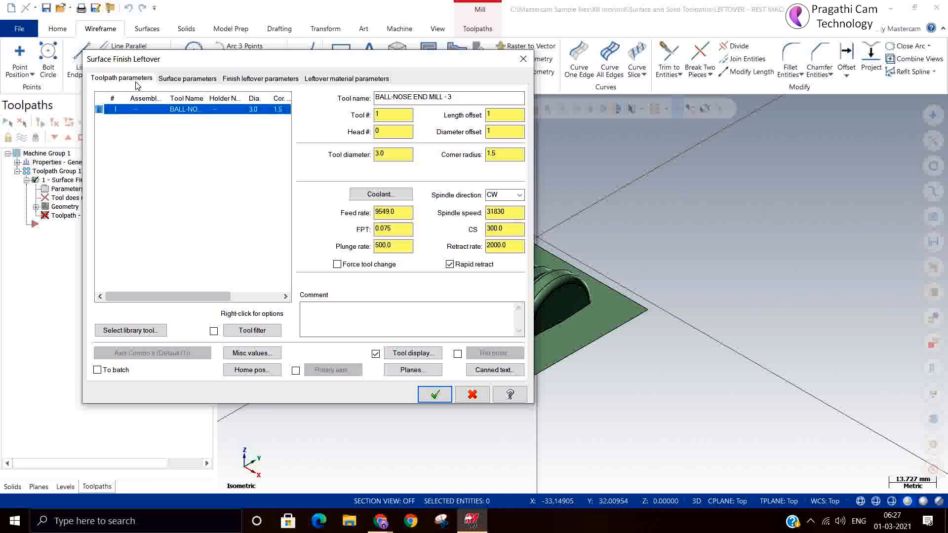
{"action": "left_click", "coordinate": [347, 78]}
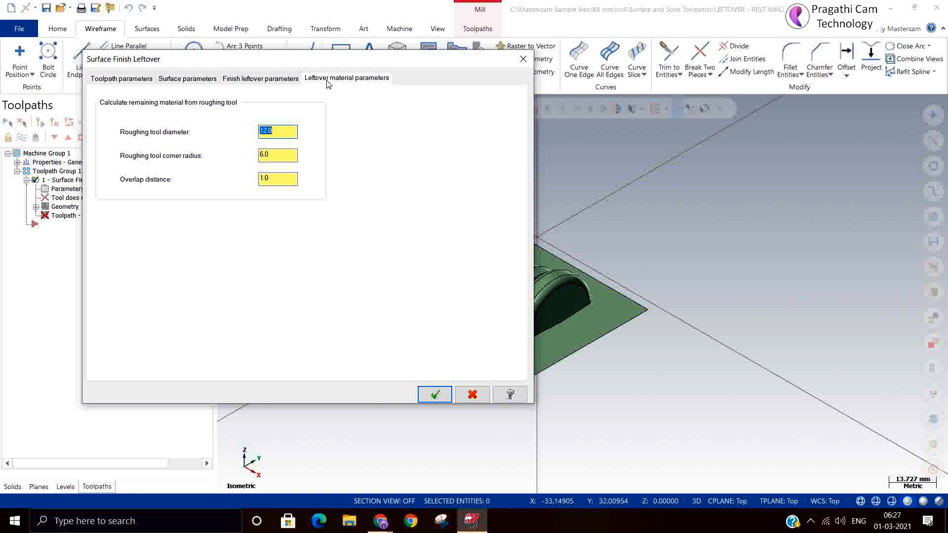
{"action": "left_click", "coordinate": [121, 78]}
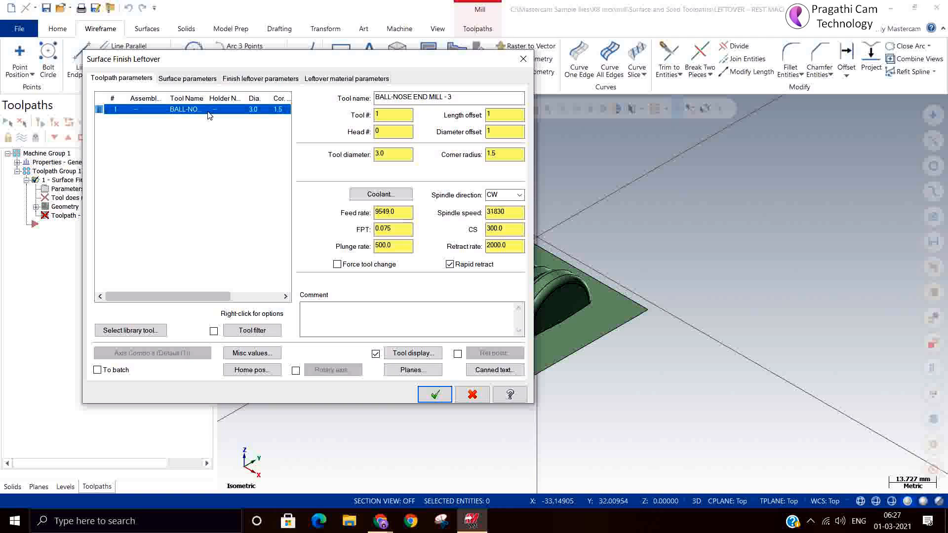
{"action": "left_click", "coordinate": [347, 78]}
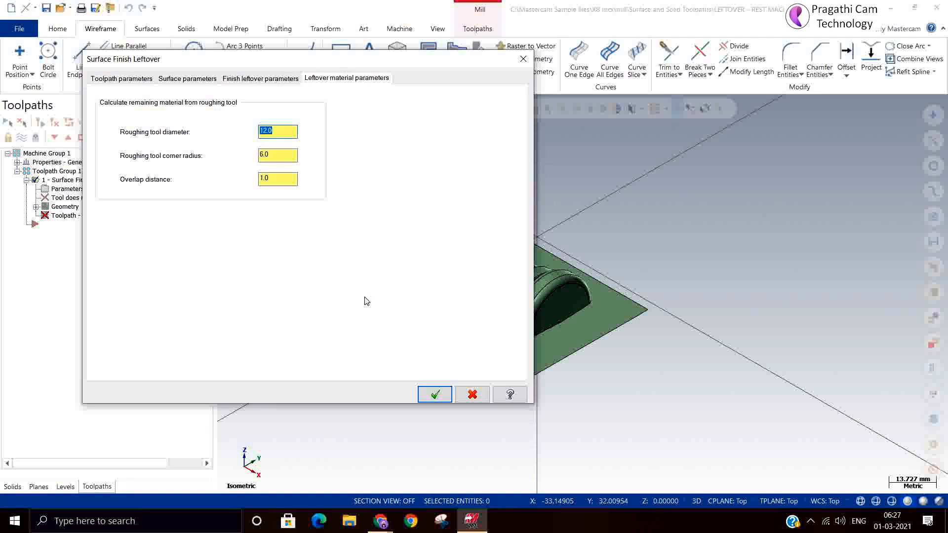
{"action": "mouse_move", "coordinate": [162, 187]}
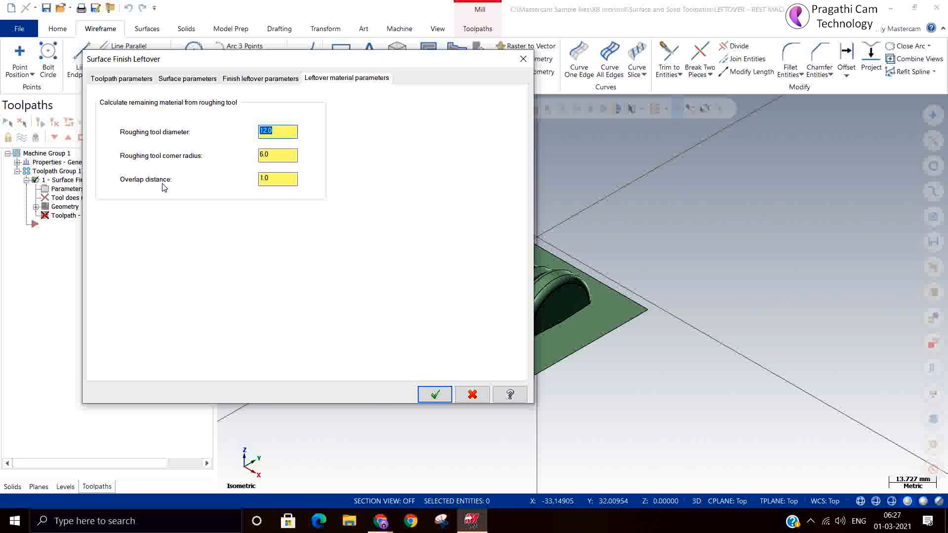
{"action": "mouse_move", "coordinate": [167, 187]}
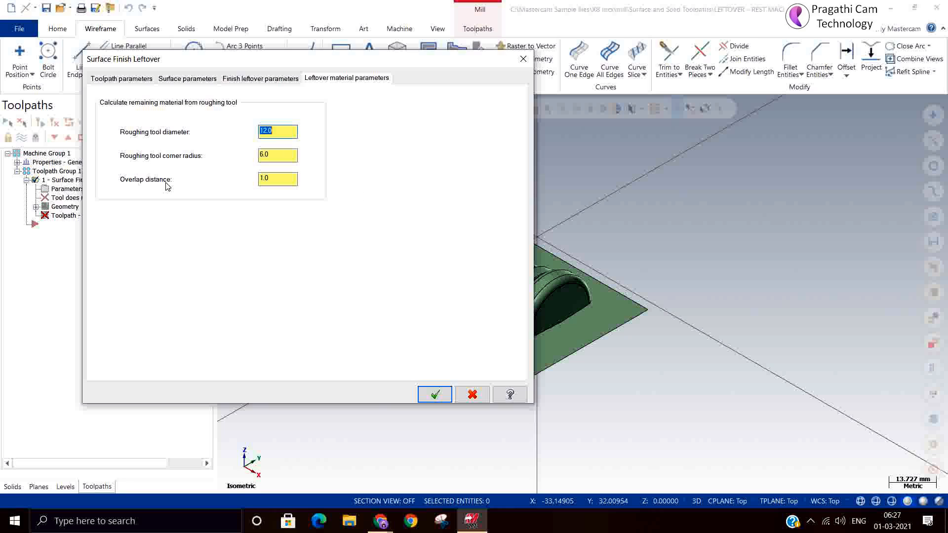
{"action": "mouse_move", "coordinate": [320, 351]}
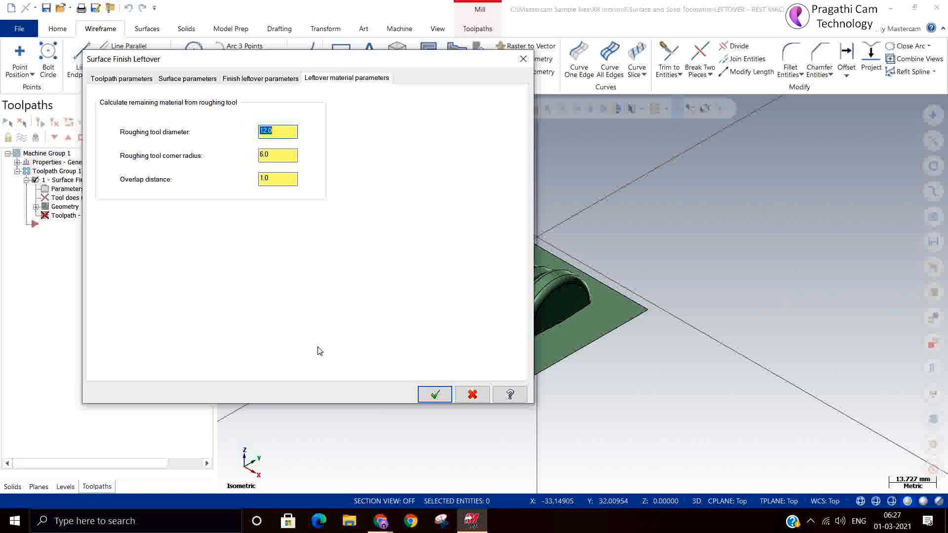
{"action": "mouse_move", "coordinate": [434, 394]}
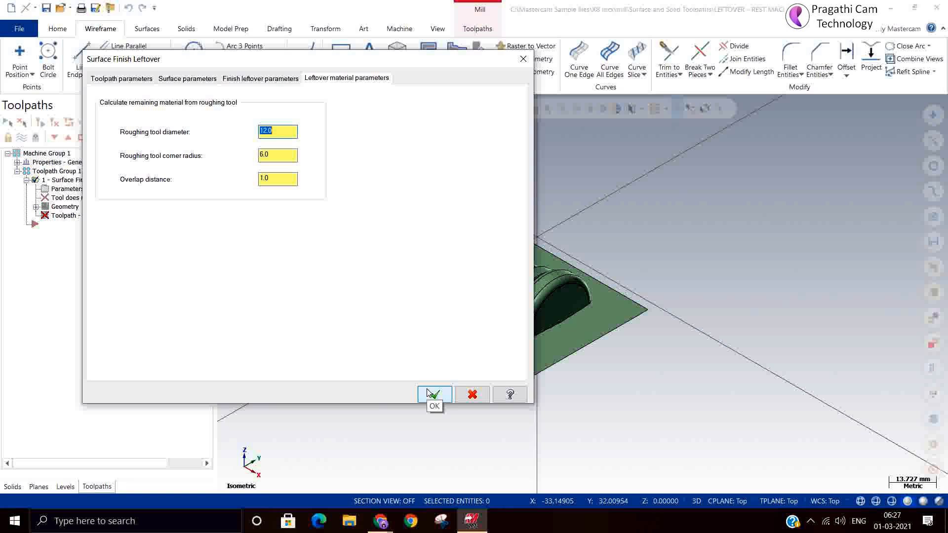
Step: Accept the toolpath settings and regenerate the leftover toolpath
{"action": "left_click", "coordinate": [434, 394]}
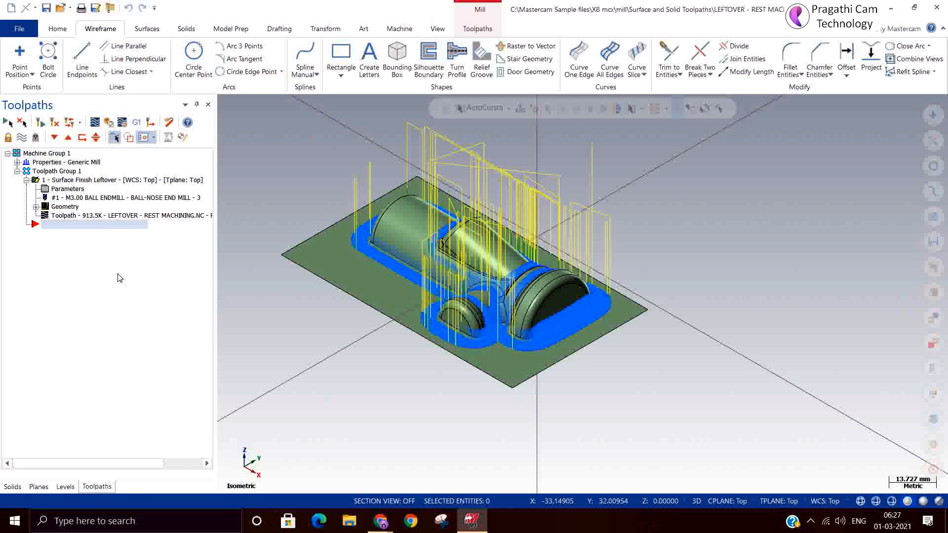
{"action": "mouse_move", "coordinate": [263, 291]}
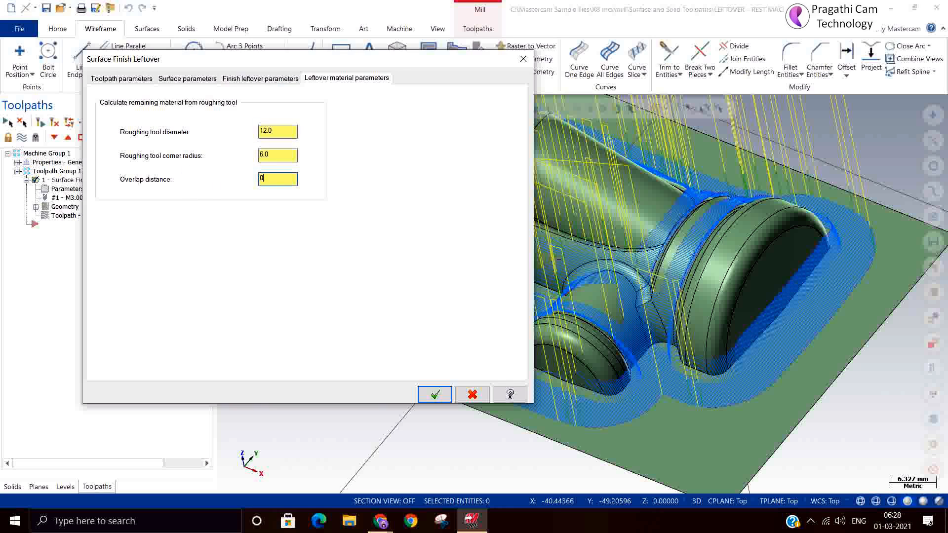
Step: Enter 3.0 as the roughing tool corner radius and regenerate the toolpath
{"action": "left_click", "coordinate": [433, 394]}
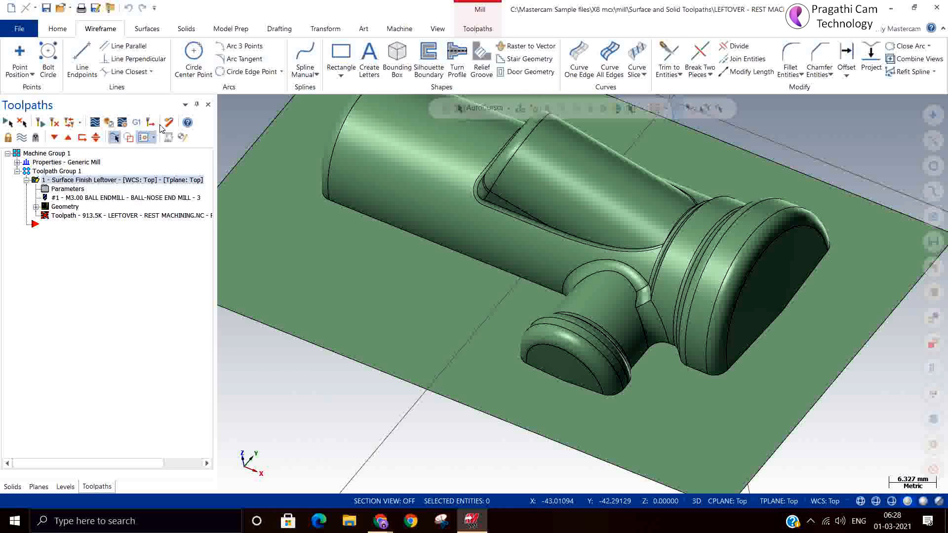
{"action": "mouse_move", "coordinate": [331, 105]}
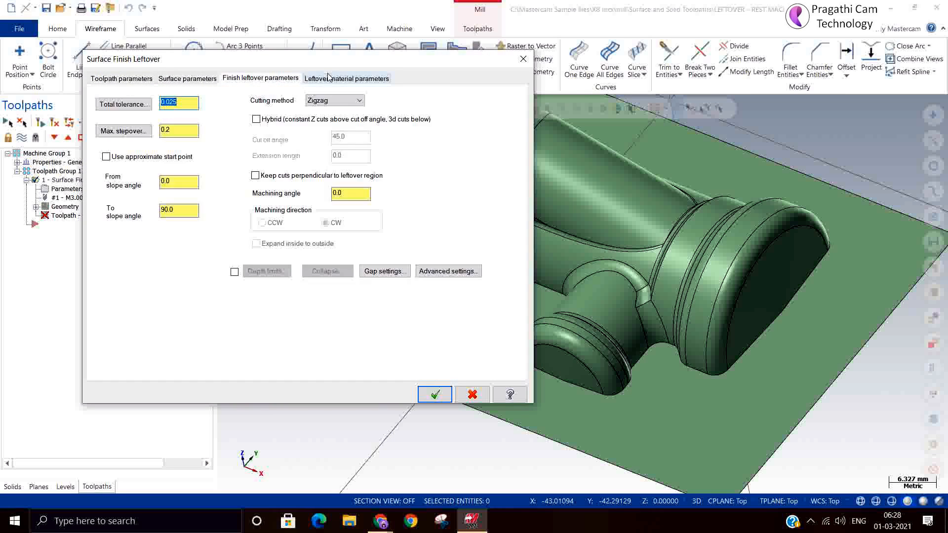
{"action": "left_click", "coordinate": [347, 78]}
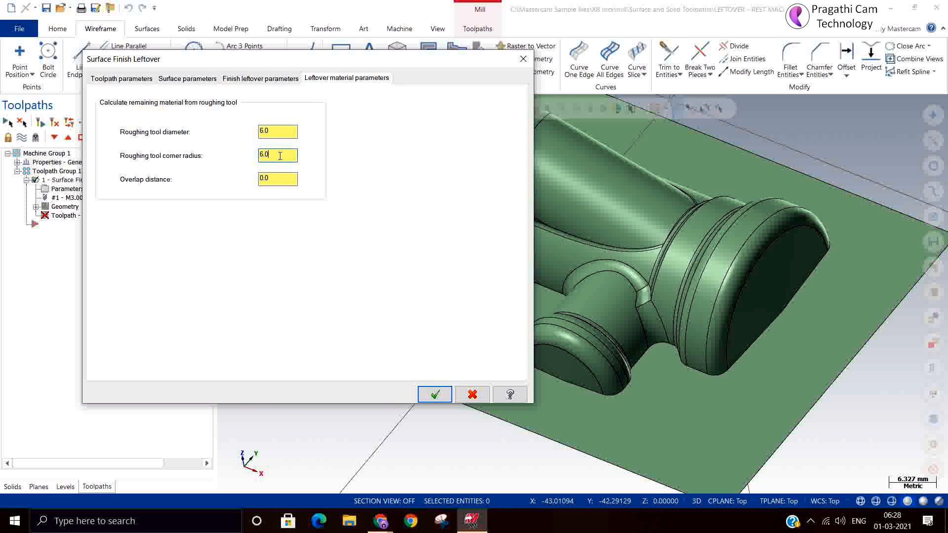
{"action": "type", "text": "3"}
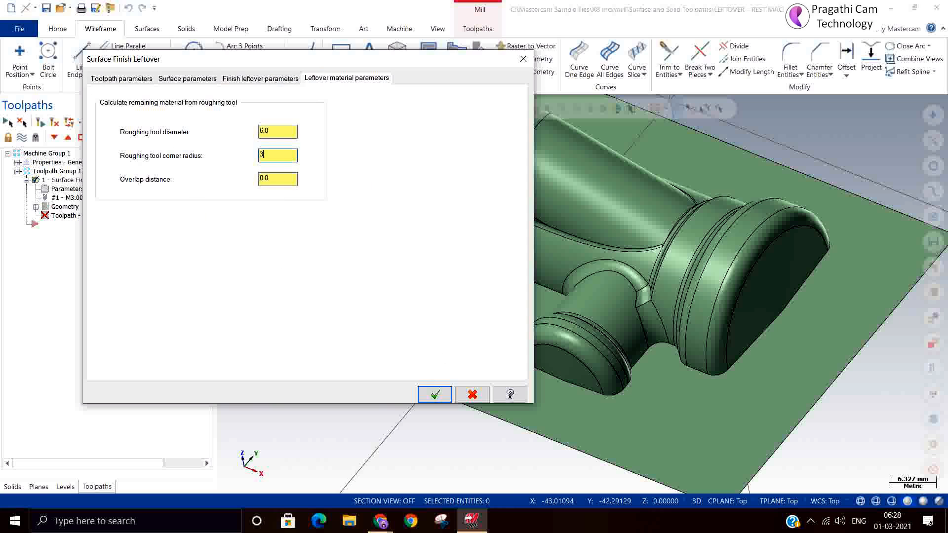
{"action": "left_click", "coordinate": [433, 393]}
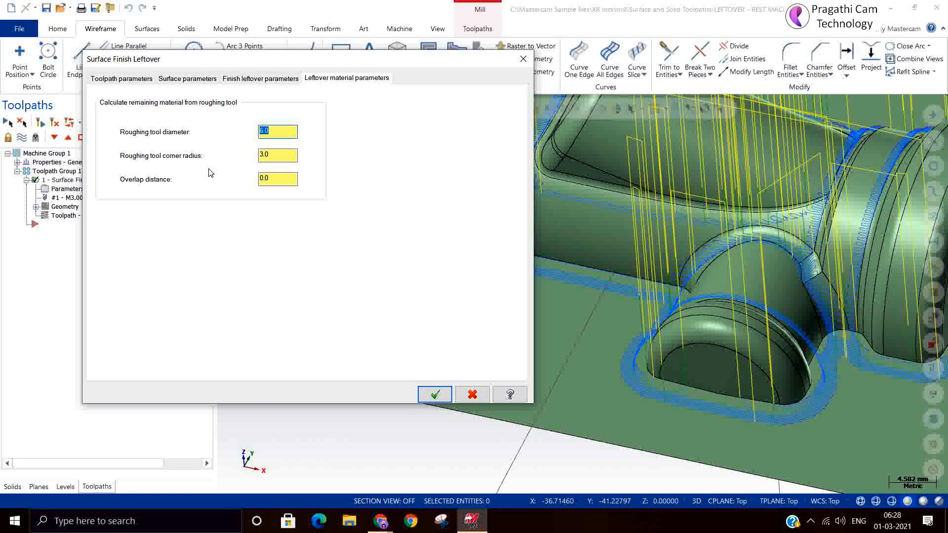
Step: Set small-gap motion to Smooth in Gap settings and regenerate the leftover toolpath
{"action": "left_click", "coordinate": [261, 78]}
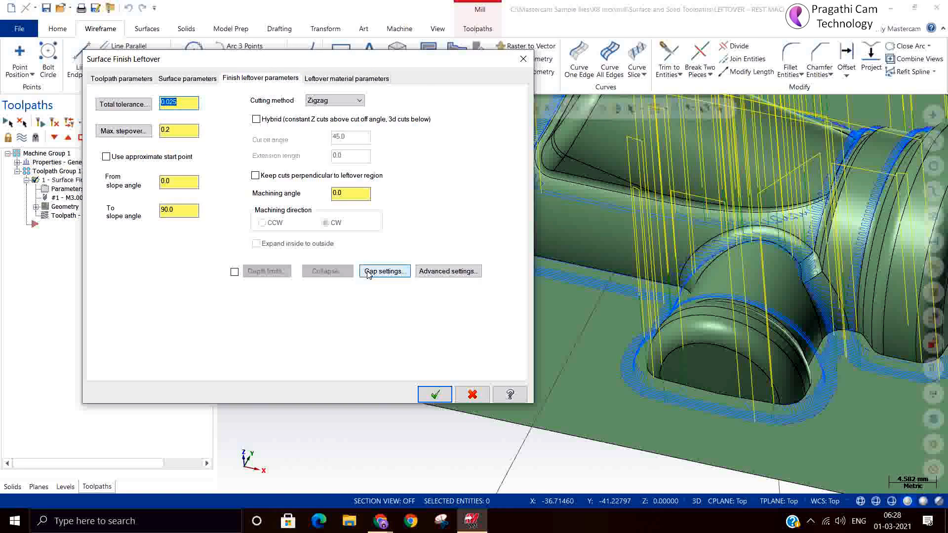
{"action": "left_click", "coordinate": [385, 271]}
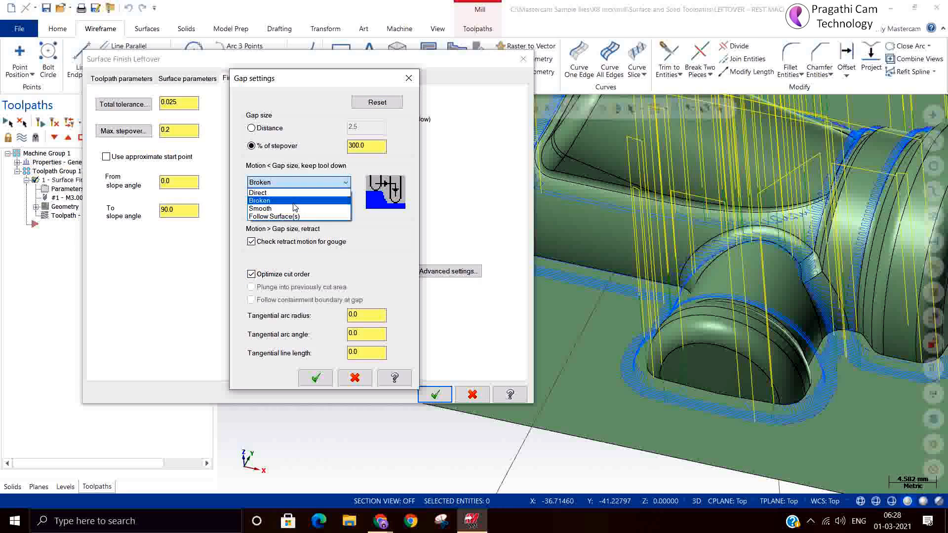
{"action": "left_click", "coordinate": [261, 208]}
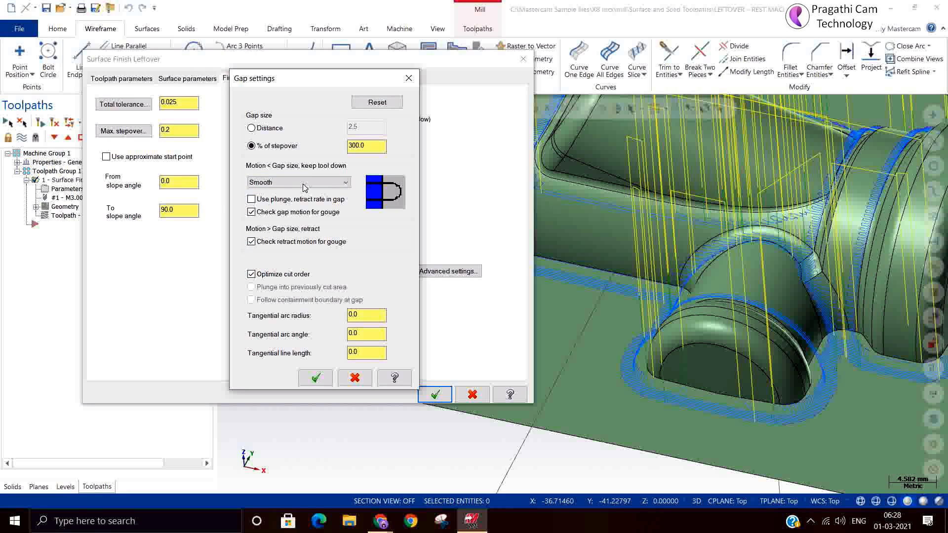
{"action": "left_click", "coordinate": [315, 378]}
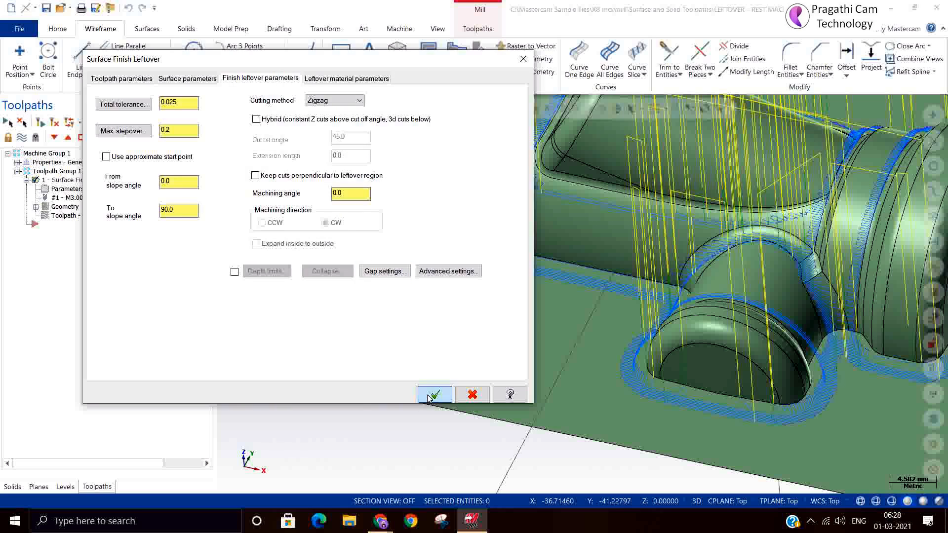
{"action": "left_click", "coordinate": [434, 393]}
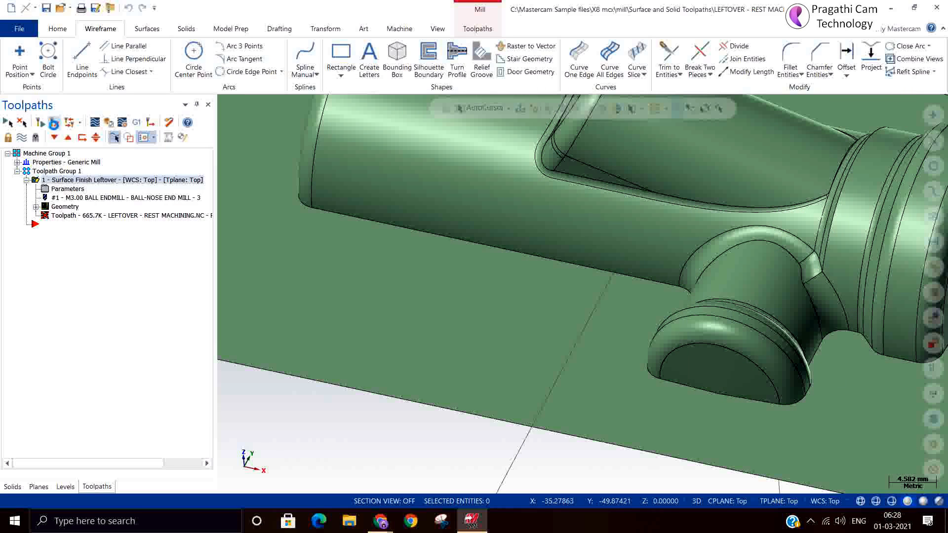
{"action": "left_click", "coordinate": [54, 122]}
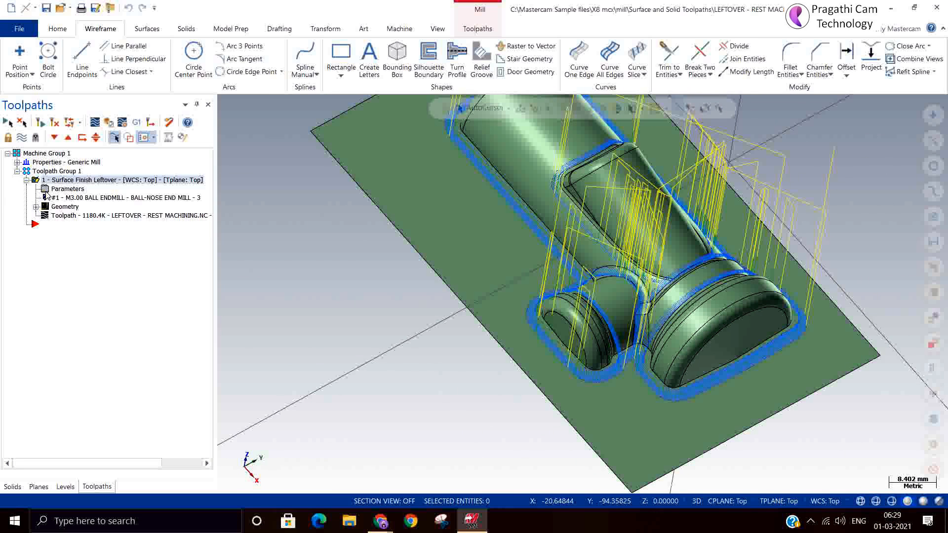
Step: Switch the leftover toolpath's cutting method to One way
{"action": "double_click", "coordinate": [81, 180]}
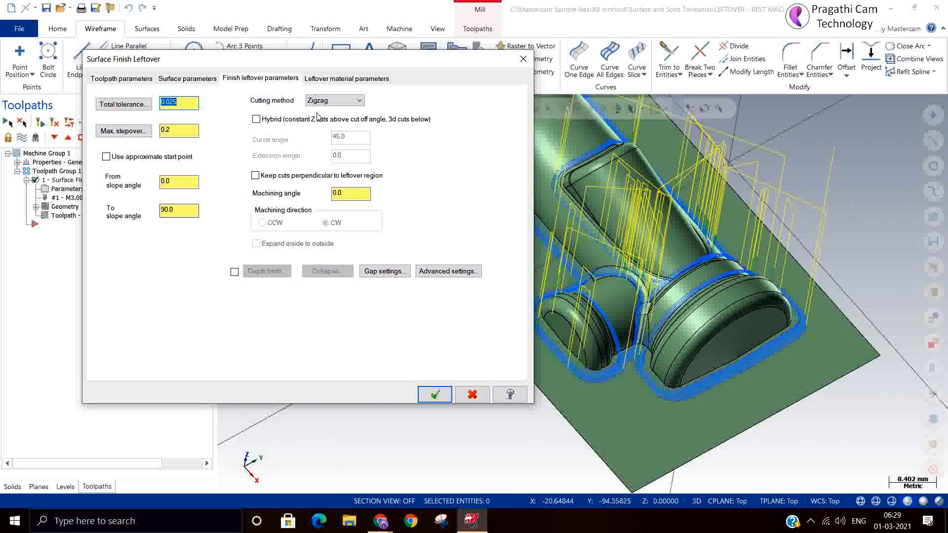
{"action": "left_click", "coordinate": [334, 100]}
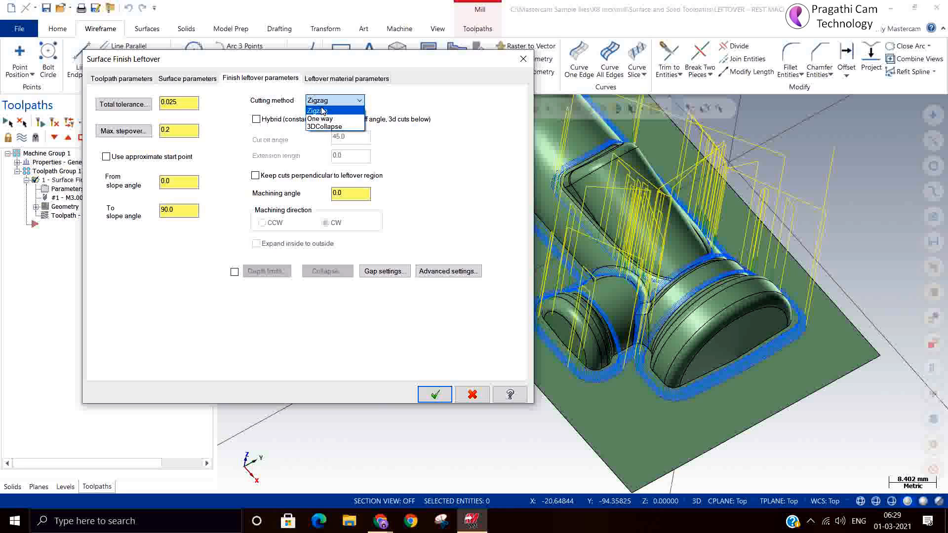
{"action": "left_click", "coordinate": [434, 394]}
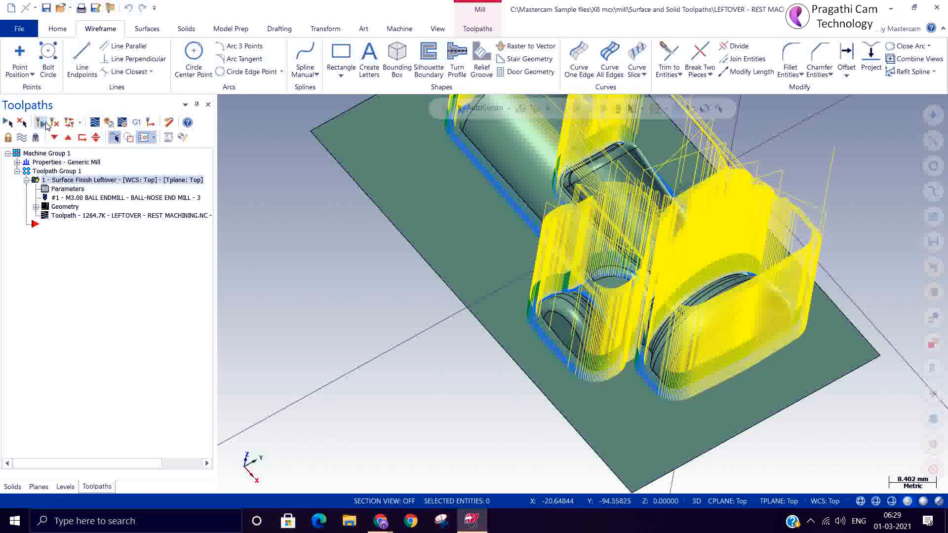
Step: Change the cutting method to 3DCollapse, accept, and regenerate the toolpath
{"action": "double_click", "coordinate": [86, 179]}
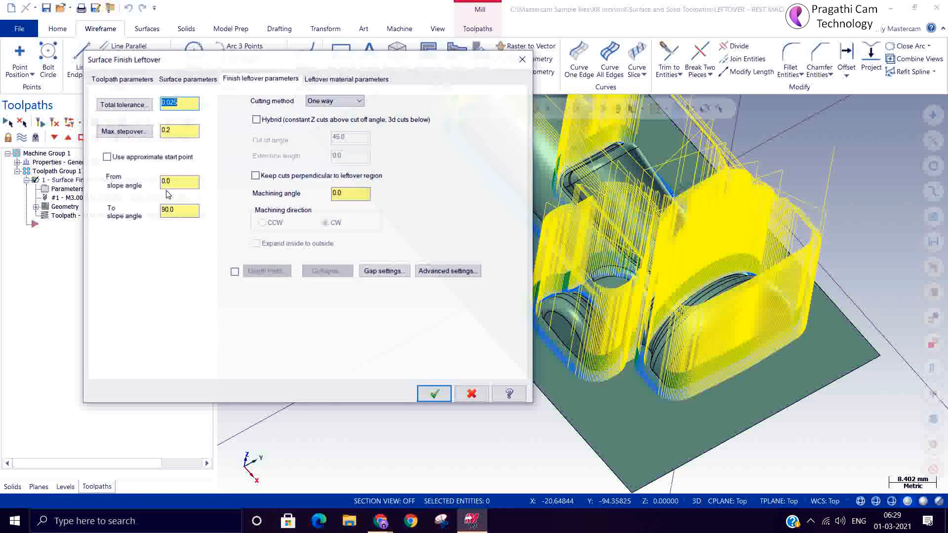
{"action": "left_click", "coordinate": [361, 100]}
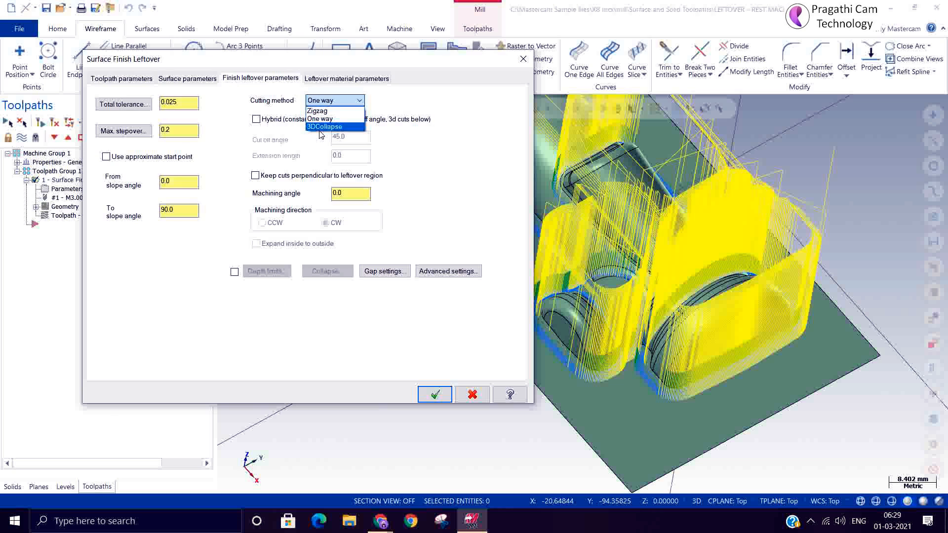
{"action": "left_click", "coordinate": [324, 127]}
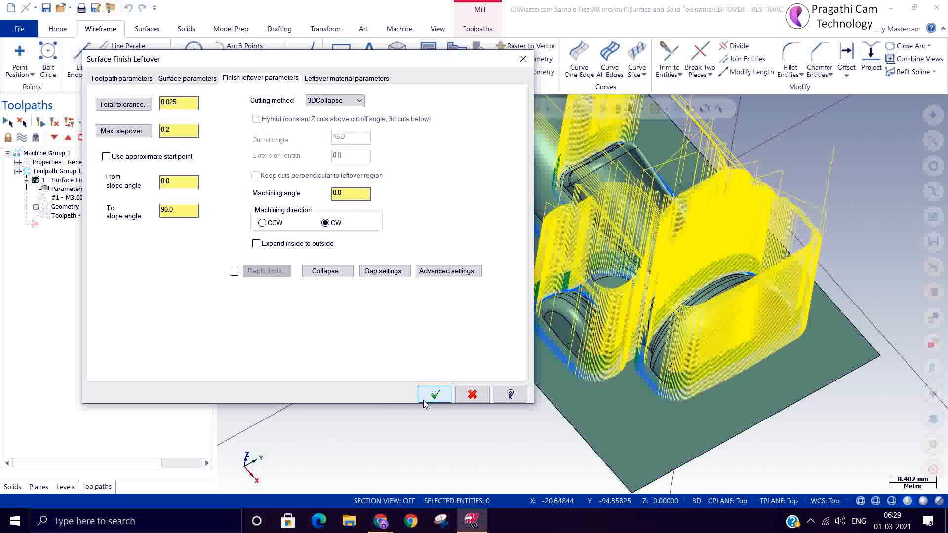
{"action": "left_click", "coordinate": [434, 393]}
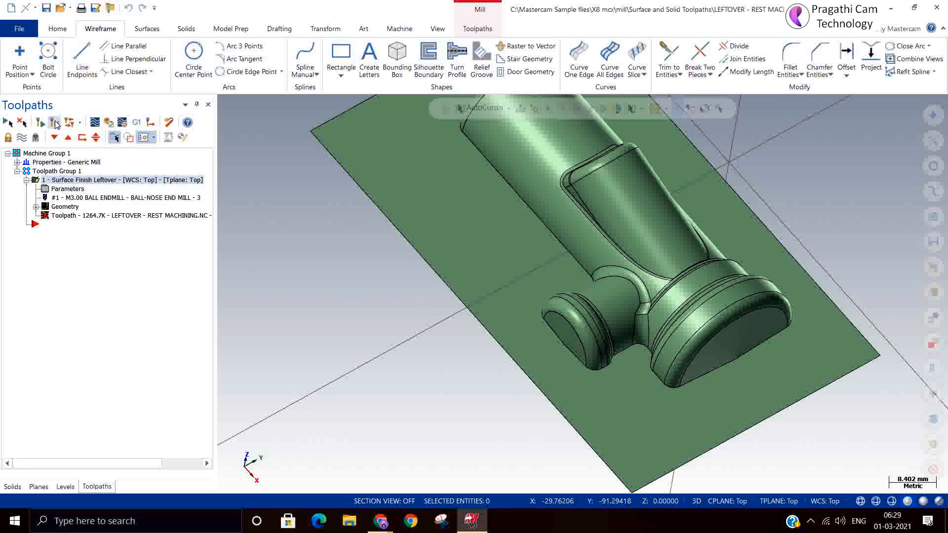
{"action": "left_click", "coordinate": [55, 122]}
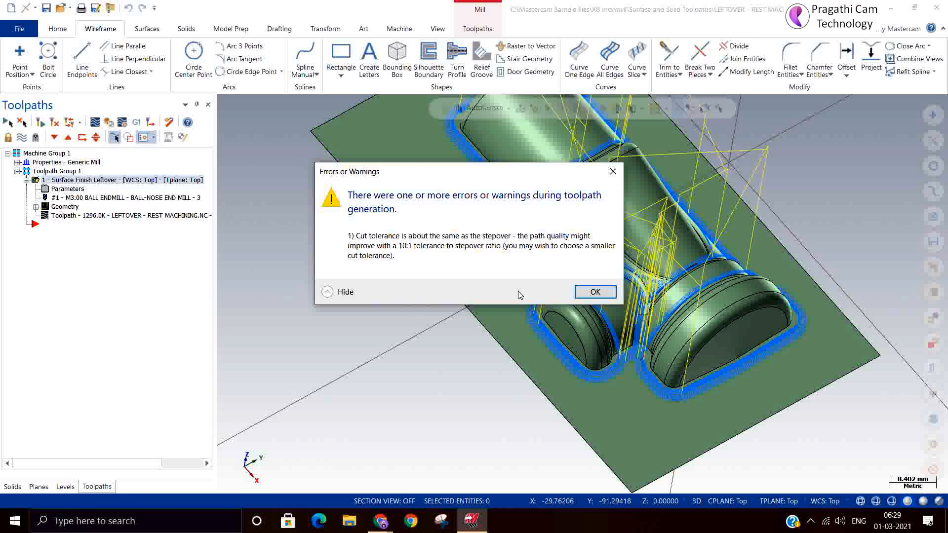
Step: Dismiss the warning that cut tolerance nearly equals stepover
{"action": "left_click", "coordinate": [593, 292]}
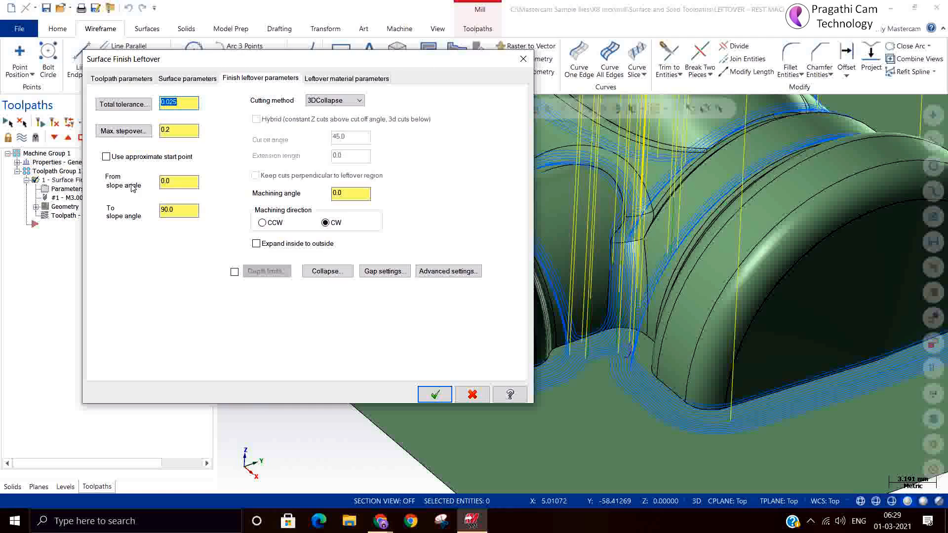
{"action": "mouse_move", "coordinate": [263, 112]}
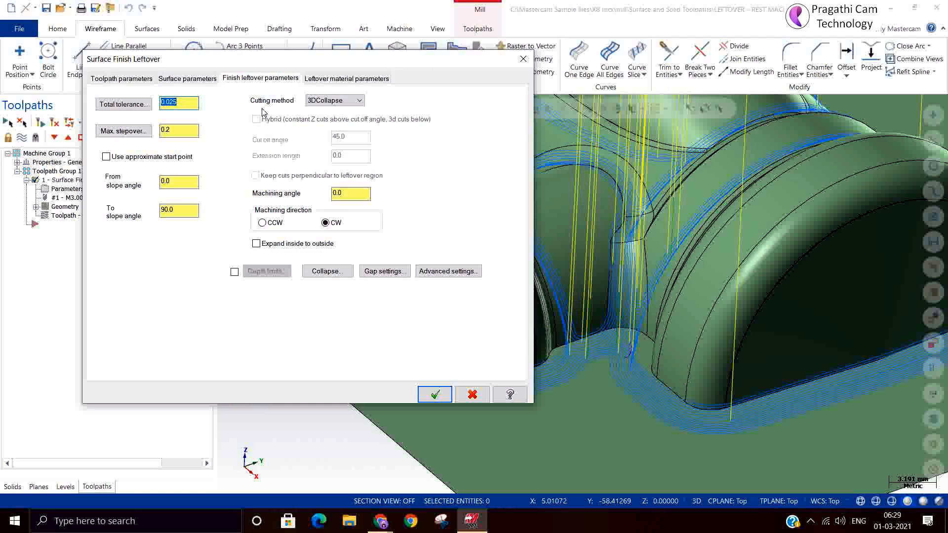
Step: Set Zigzag cutting with hybrid cuts, 45° cutoff angle, and extension length 1
{"action": "left_click", "coordinate": [334, 100]}
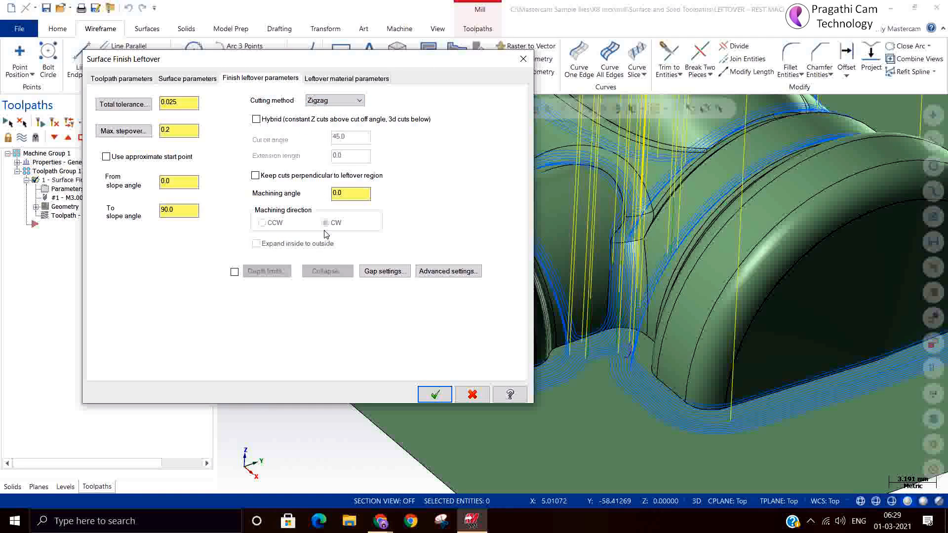
{"action": "left_click", "coordinate": [256, 119]}
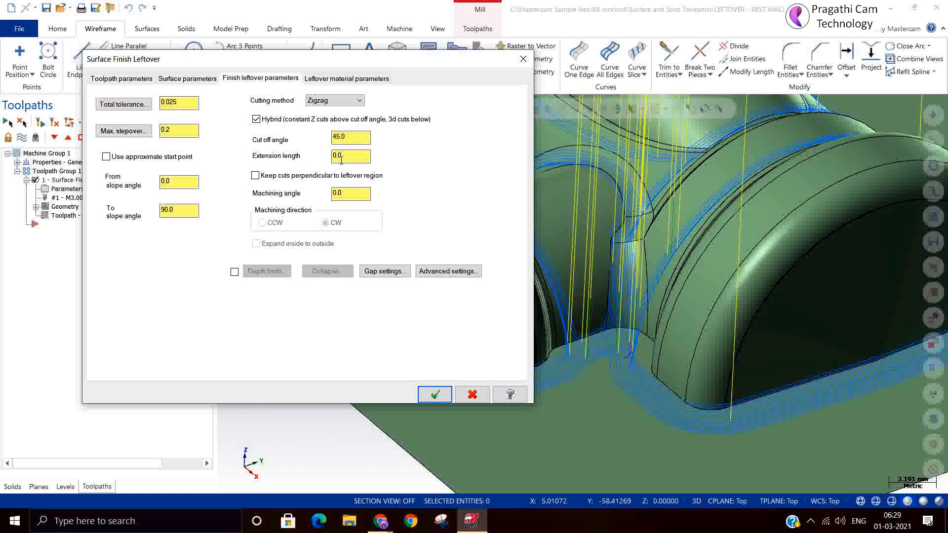
{"action": "type", "text": "1"}
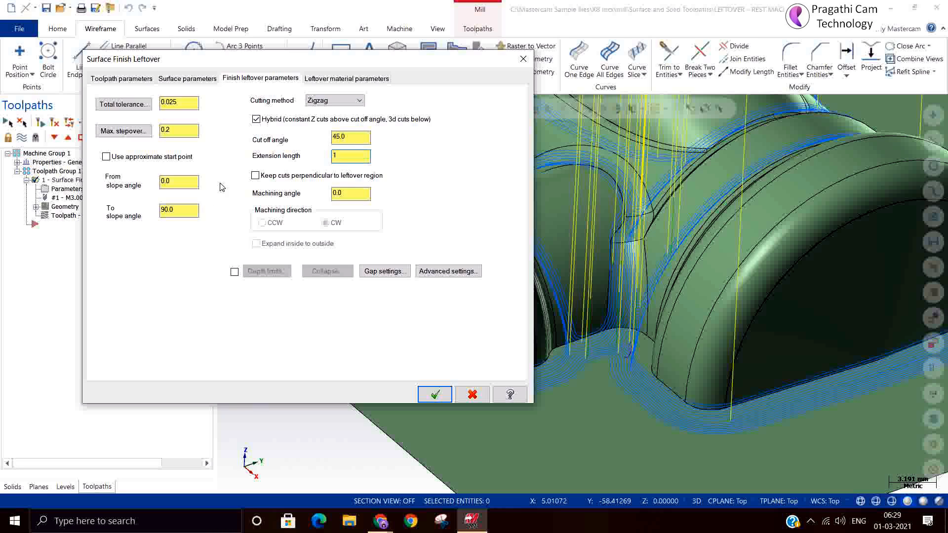
{"action": "mouse_move", "coordinate": [332, 242]}
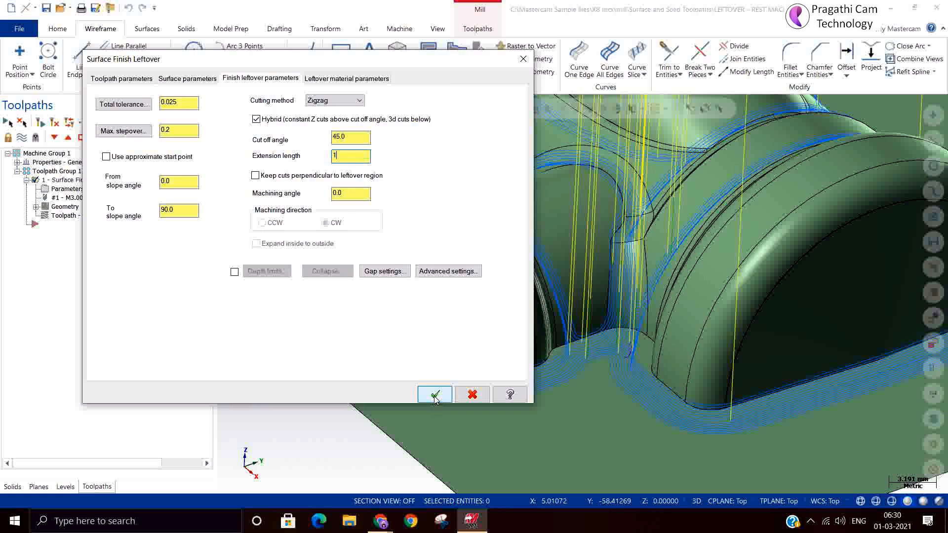
{"action": "left_click", "coordinate": [434, 394]}
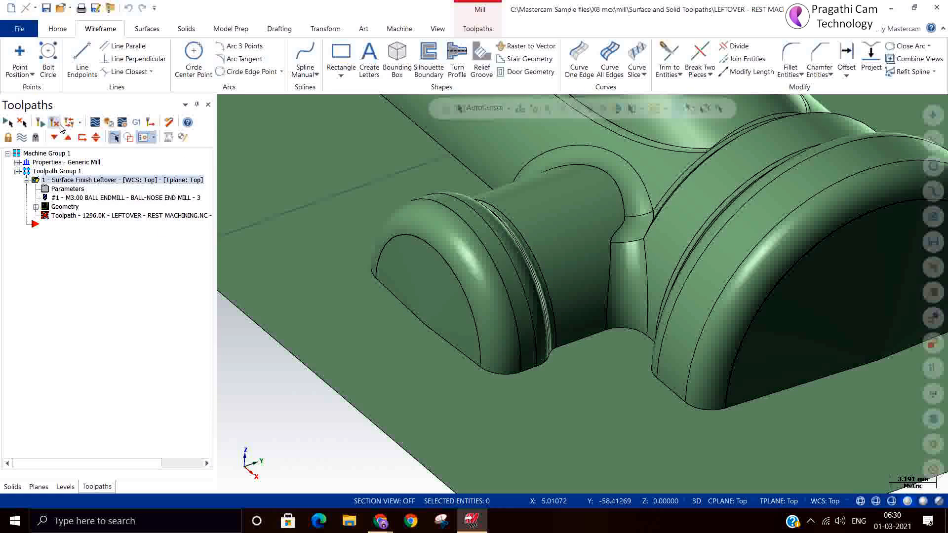
Step: Regenerate the outdated hybrid Zigzag leftover toolpath
{"action": "left_click", "coordinate": [60, 122]}
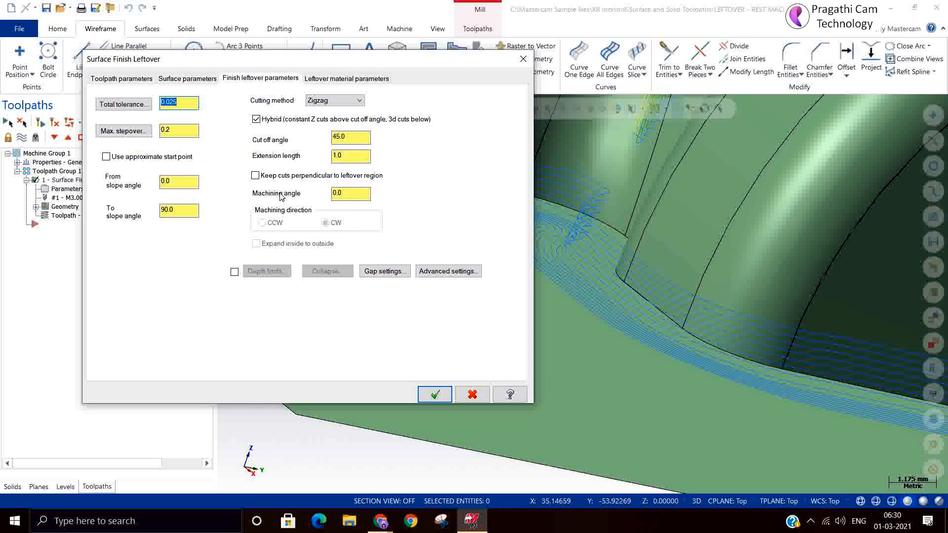
Step: Keep cuts perpendicular, set machining angle to 45, and regenerate the toolpath
{"action": "left_click", "coordinate": [256, 175]}
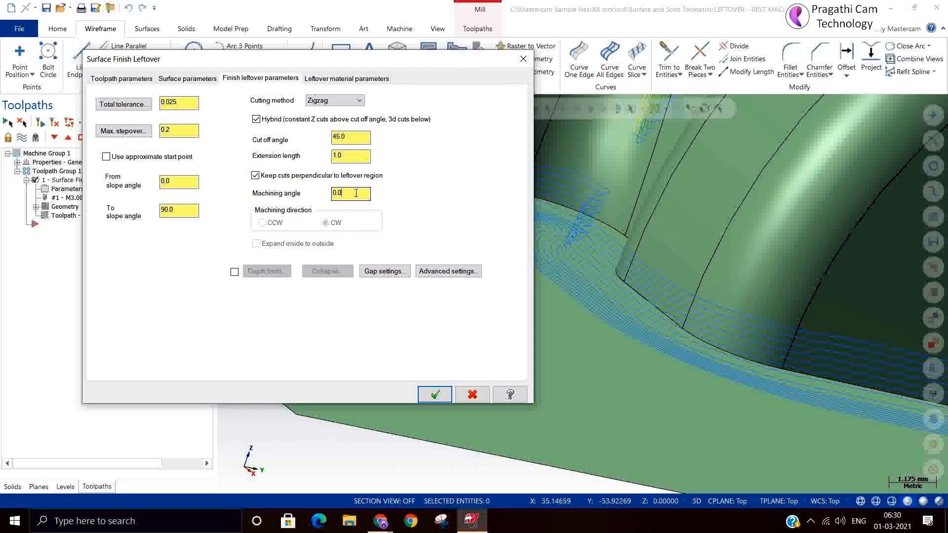
{"action": "triple_click", "coordinate": [350, 193]}
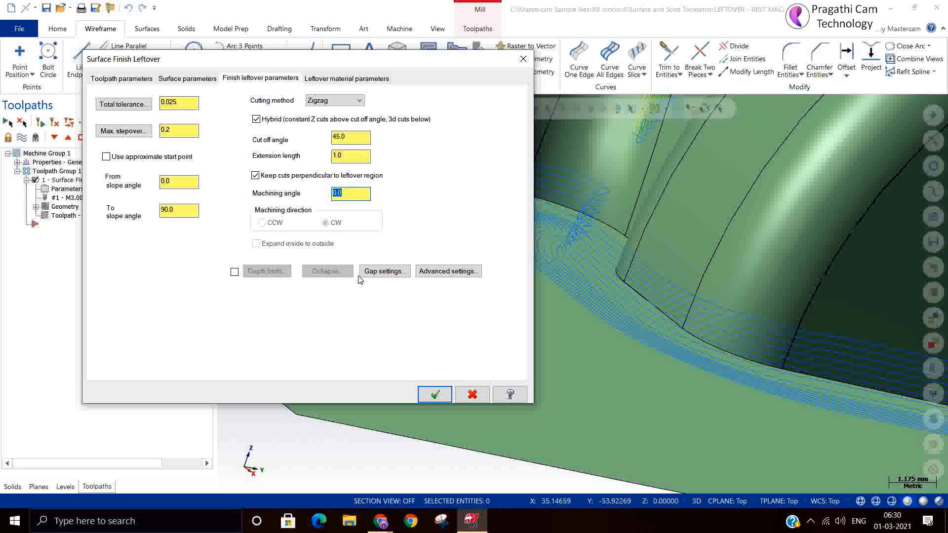
{"action": "type", "text": "45"}
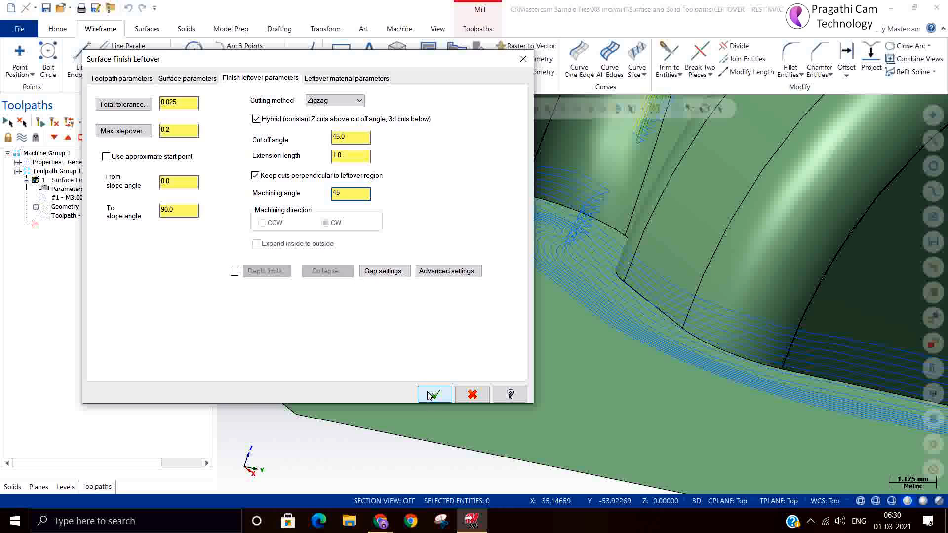
{"action": "left_click", "coordinate": [433, 394]}
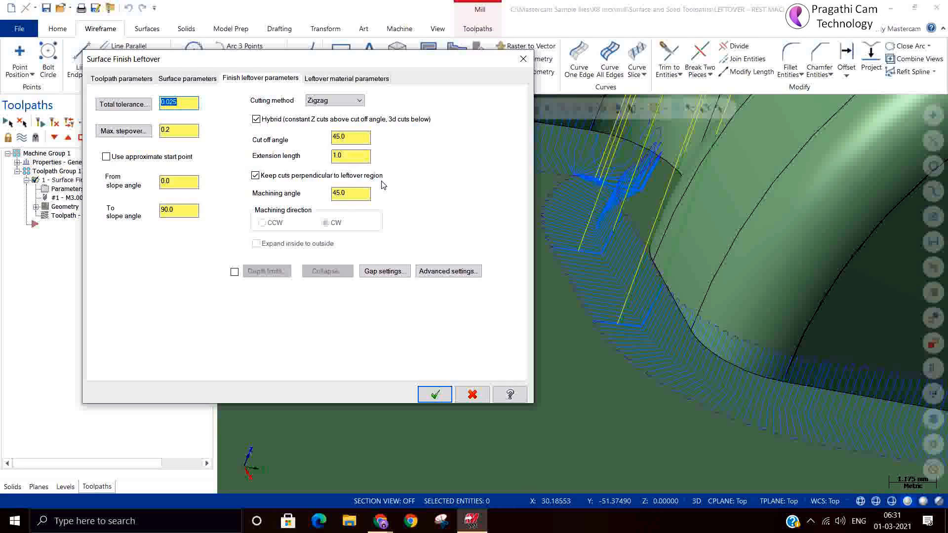
{"action": "mouse_move", "coordinate": [673, 415]}
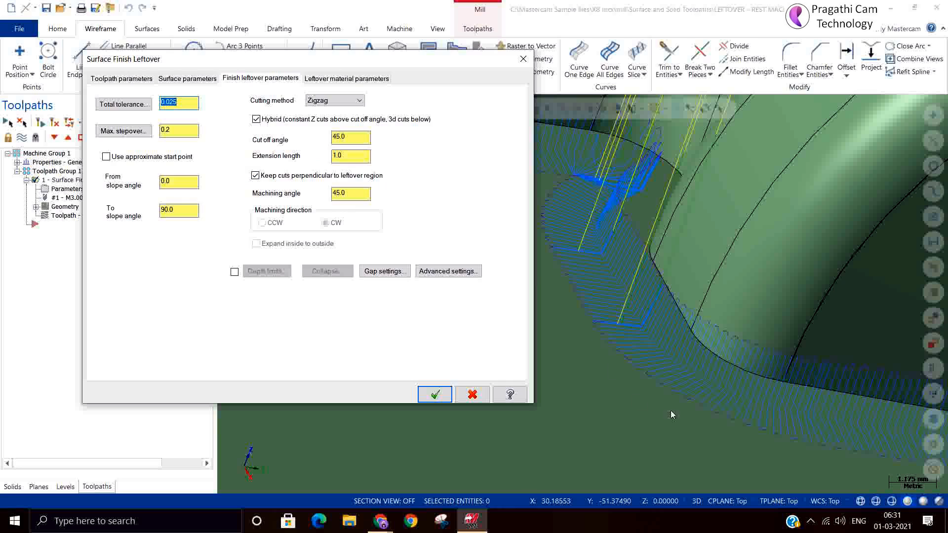
{"action": "mouse_move", "coordinate": [749, 285]}
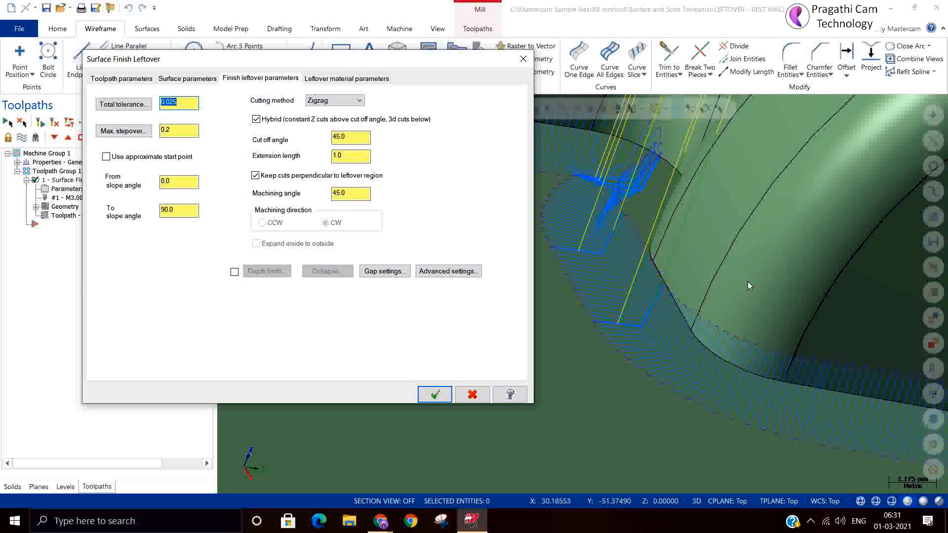
{"action": "mouse_move", "coordinate": [656, 371]}
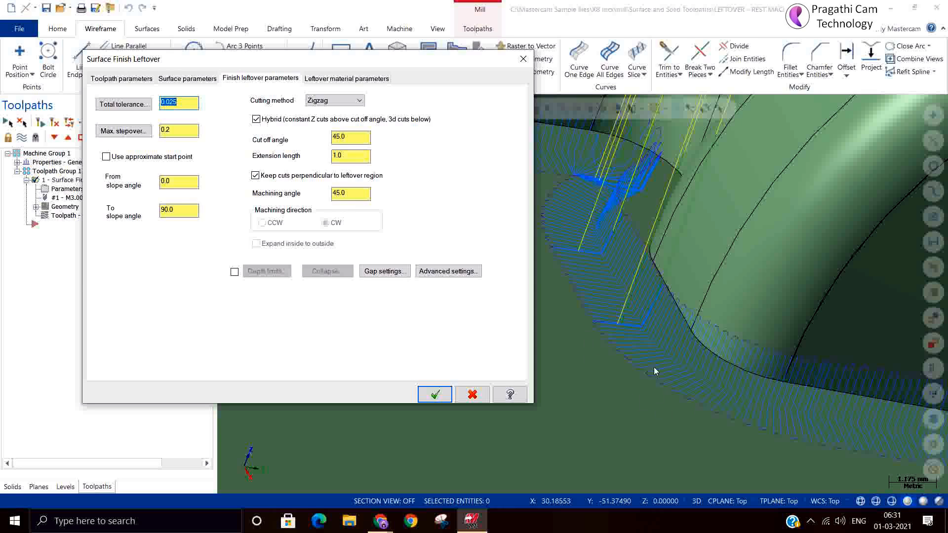
{"action": "mouse_move", "coordinate": [643, 376]}
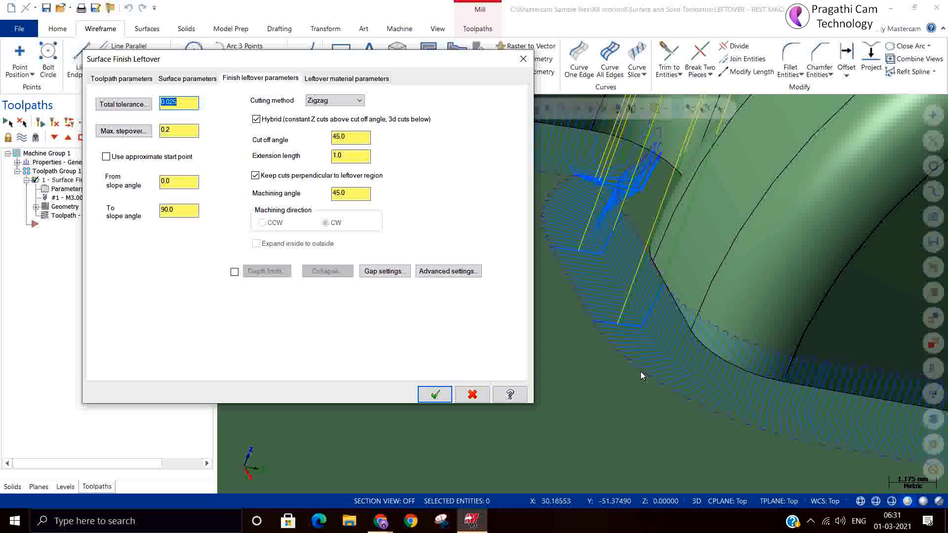
{"action": "mouse_move", "coordinate": [612, 368]}
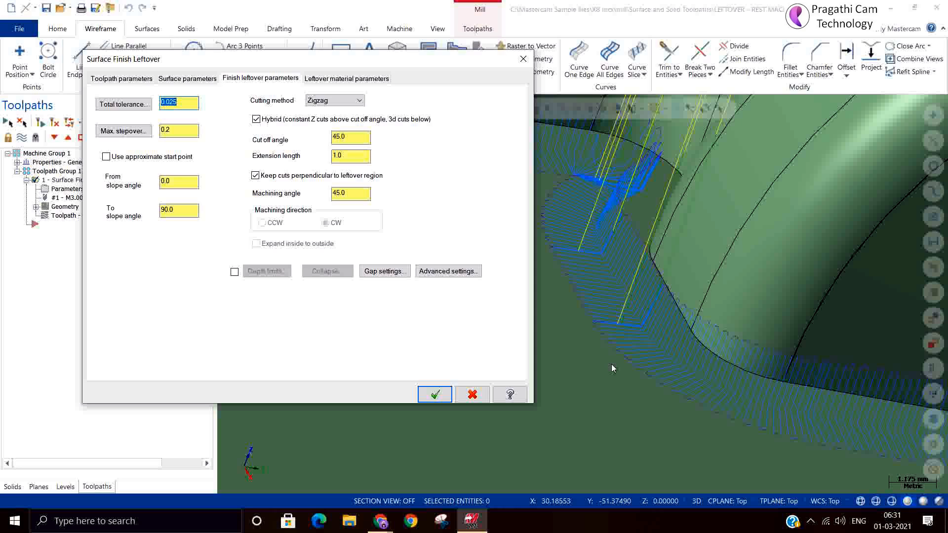
{"action": "mouse_move", "coordinate": [189, 204]}
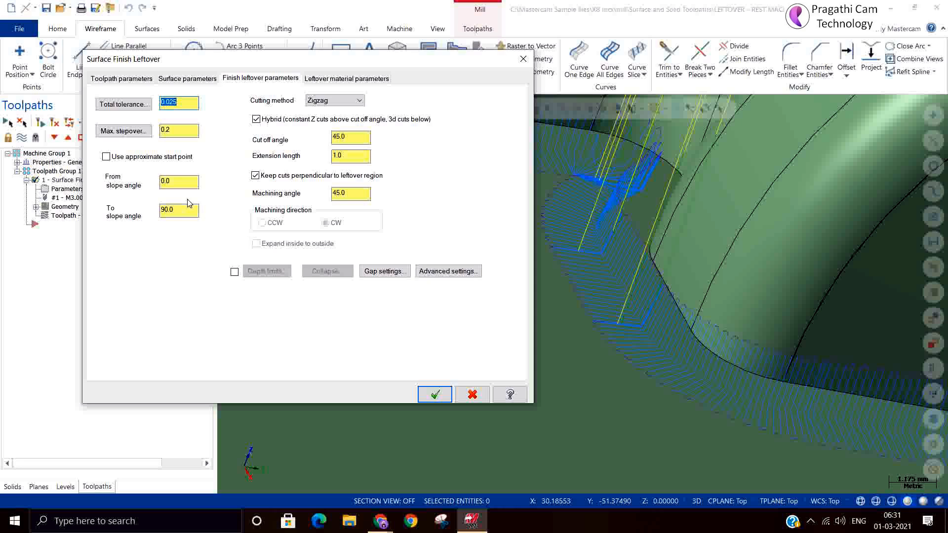
{"action": "mouse_move", "coordinate": [188, 204]}
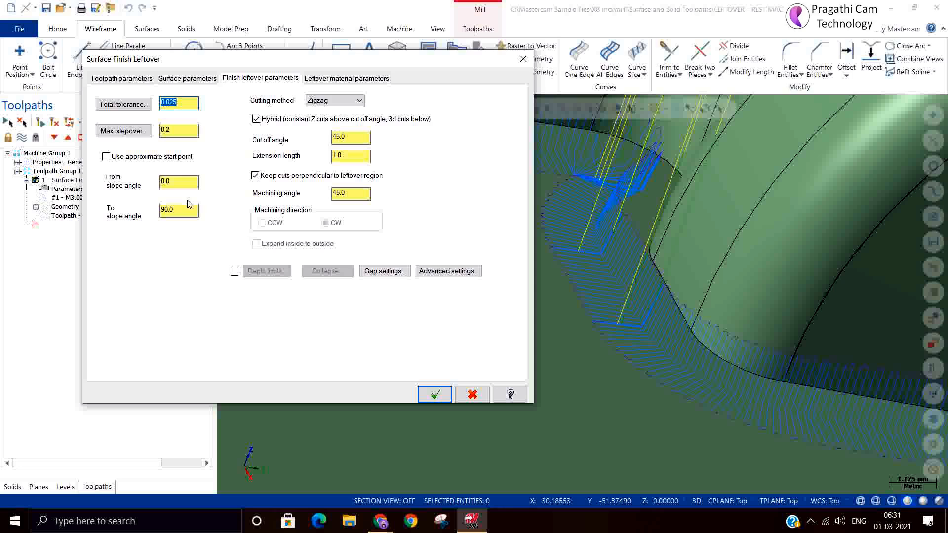
{"action": "mouse_move", "coordinate": [544, 223]}
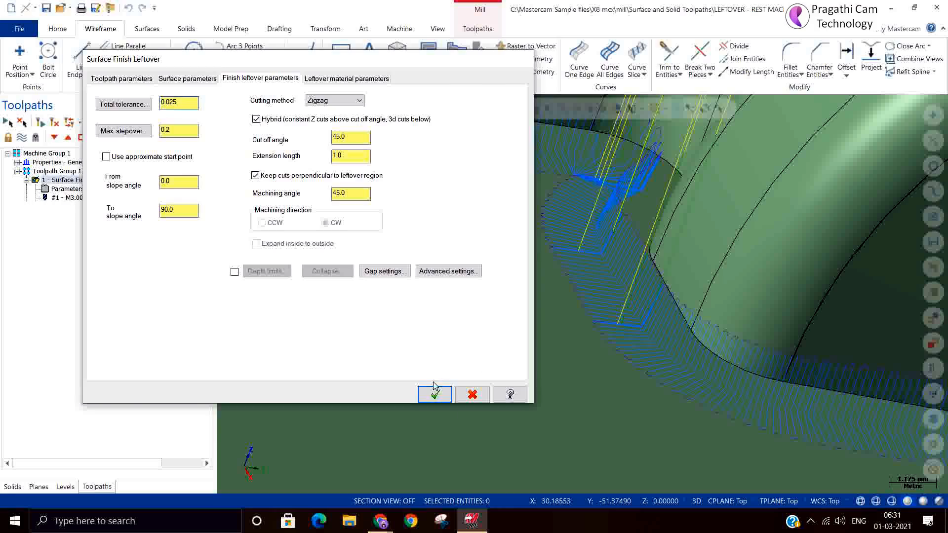
{"action": "left_click", "coordinate": [434, 394]}
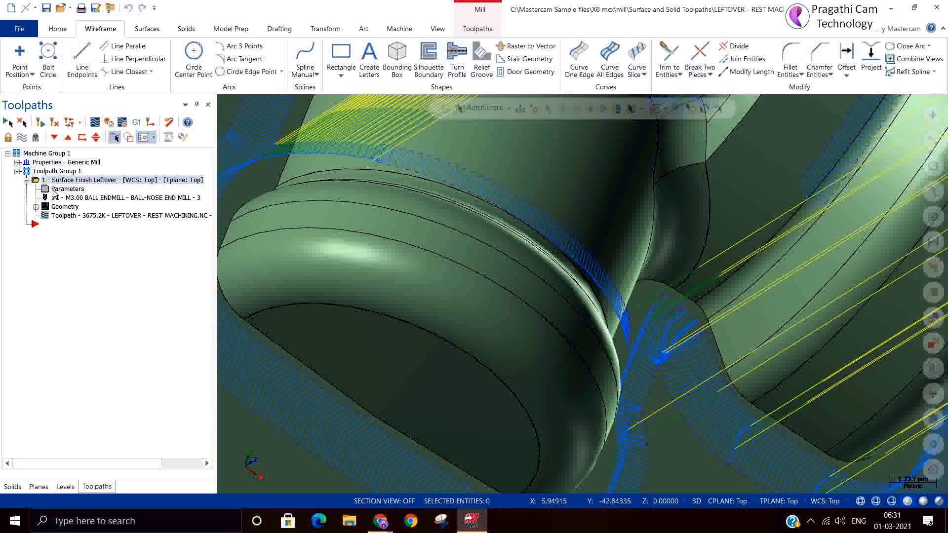
{"action": "double_click", "coordinate": [68, 189]}
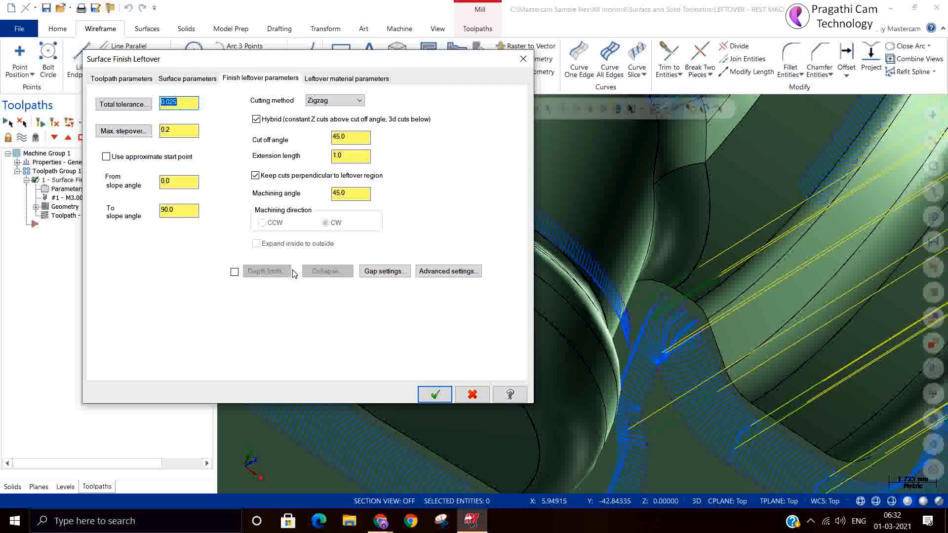
Step: Set gap motion to Follow Surface(s) and turn off retract gouge checking
{"action": "left_click", "coordinate": [384, 271]}
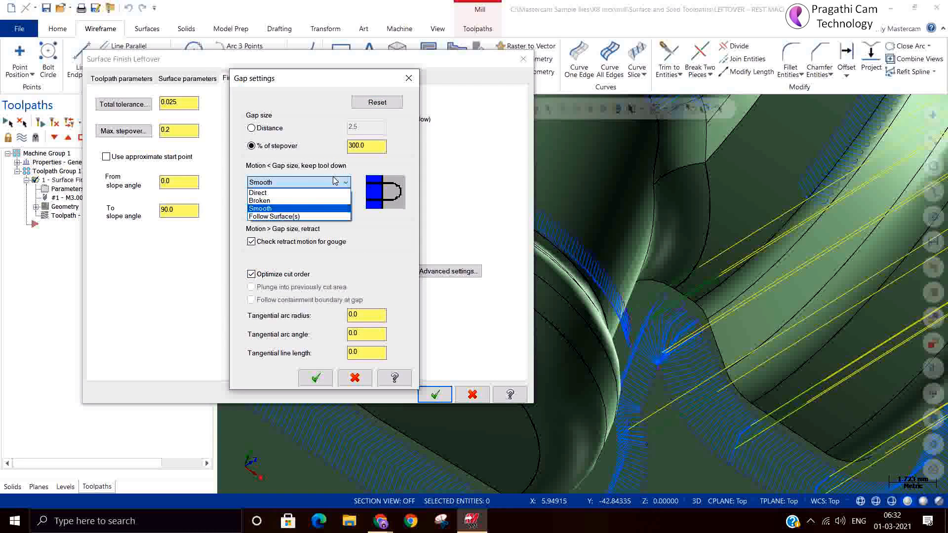
{"action": "left_click", "coordinate": [271, 216]}
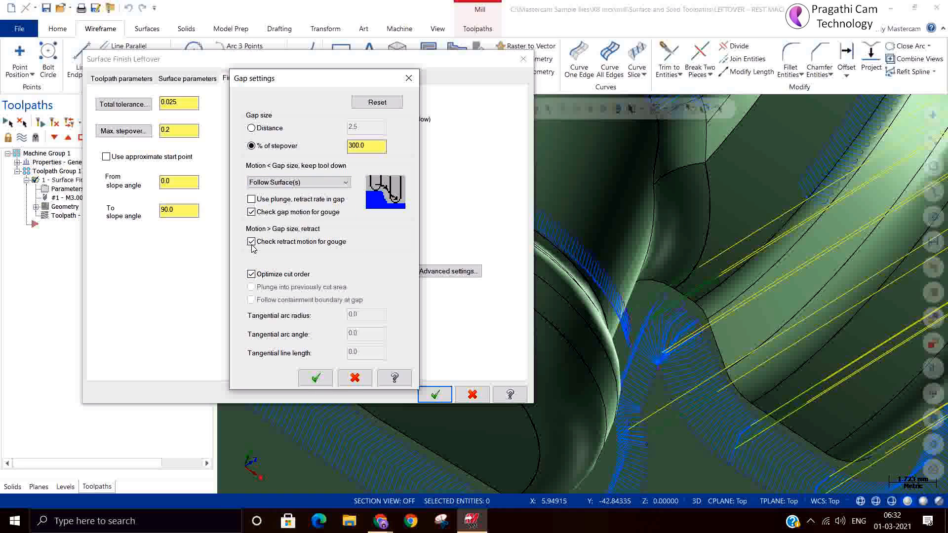
{"action": "left_click", "coordinate": [251, 242]}
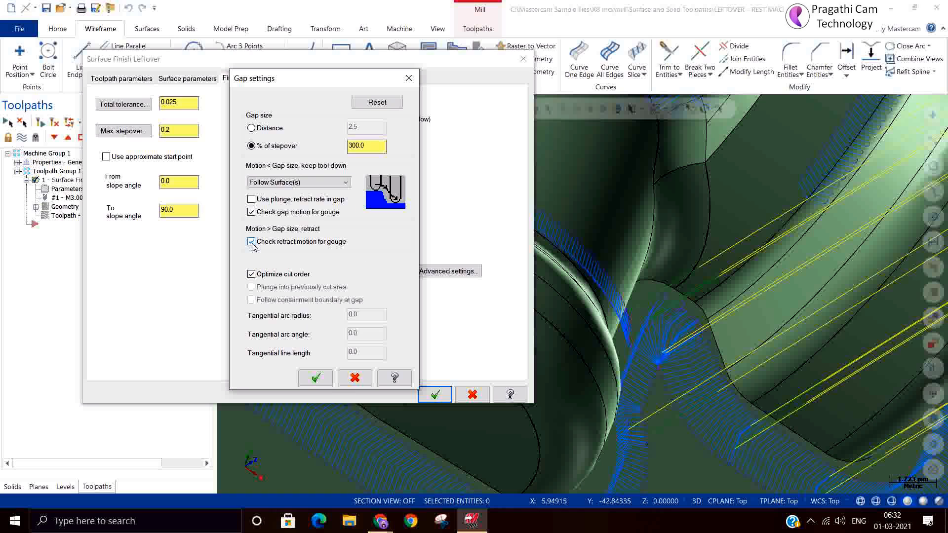
{"action": "left_click", "coordinate": [250, 242]}
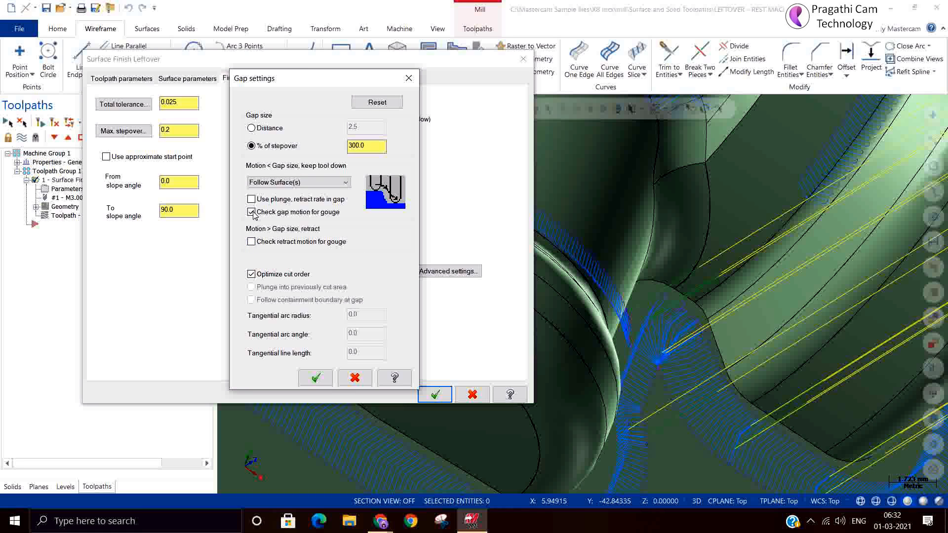
{"action": "left_click", "coordinate": [314, 377]}
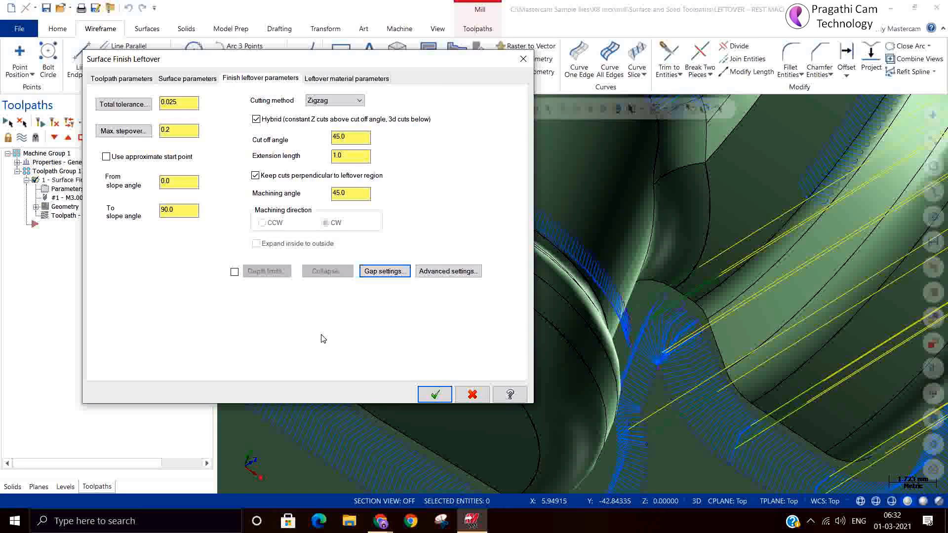
{"action": "left_click", "coordinate": [434, 394]}
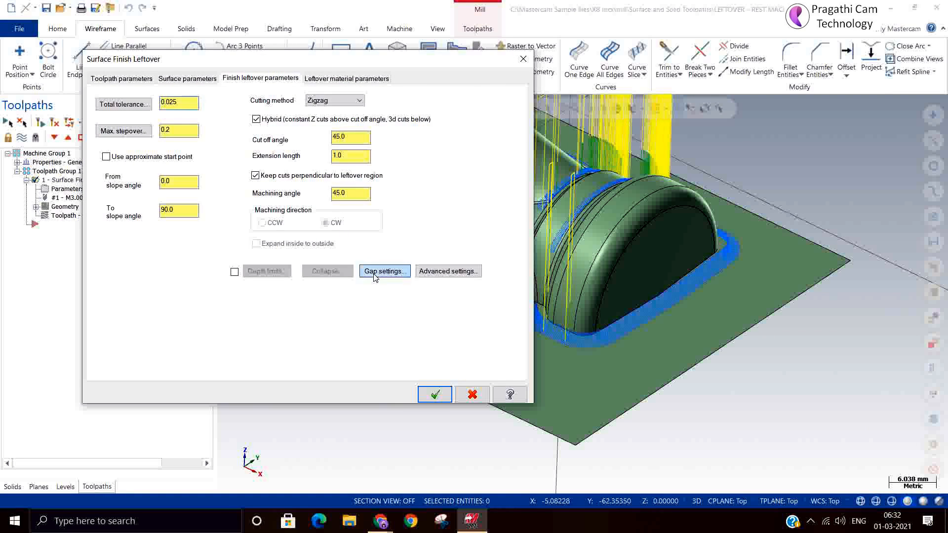
Step: Turn retract gouge checking back on, accept, and hide the toolpath display
{"action": "left_click", "coordinate": [384, 271]}
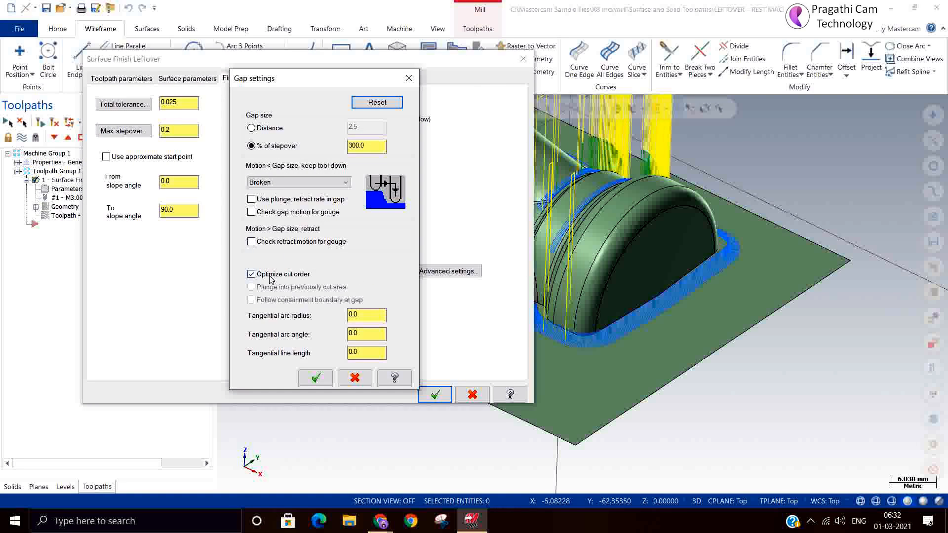
{"action": "left_click", "coordinate": [250, 241]}
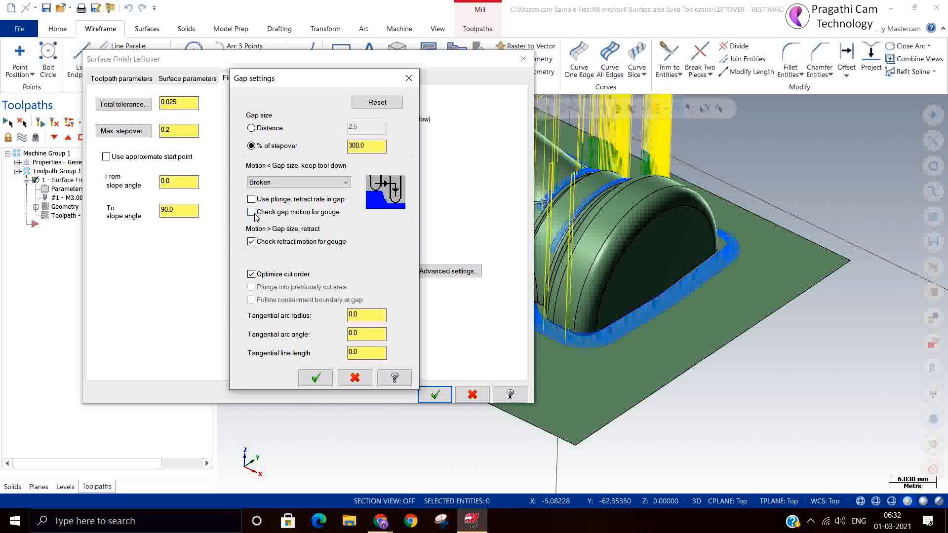
{"action": "left_click", "coordinate": [315, 377]}
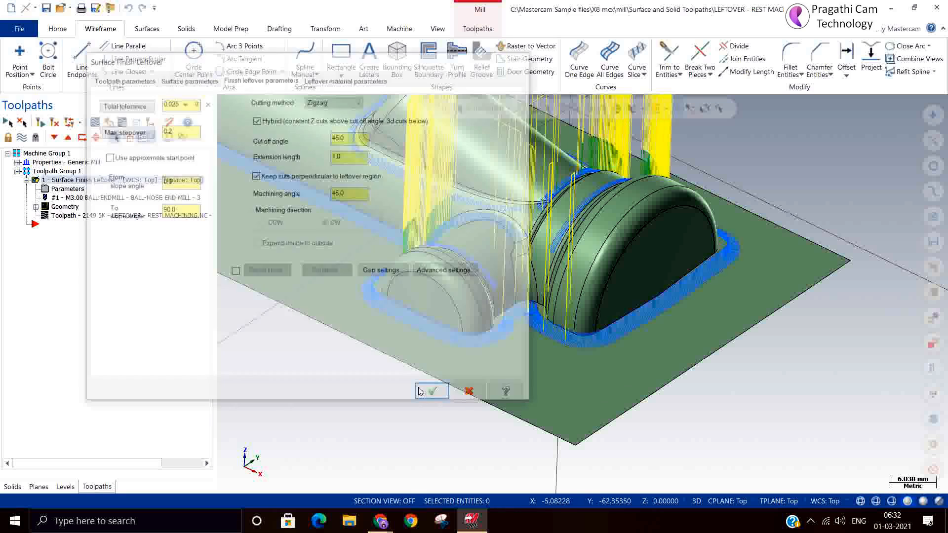
{"action": "left_click", "coordinate": [430, 391]}
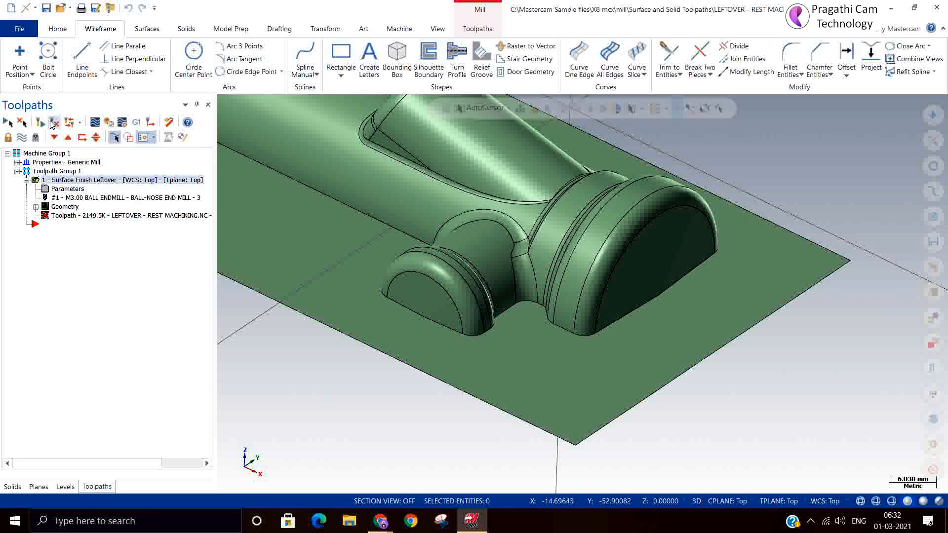